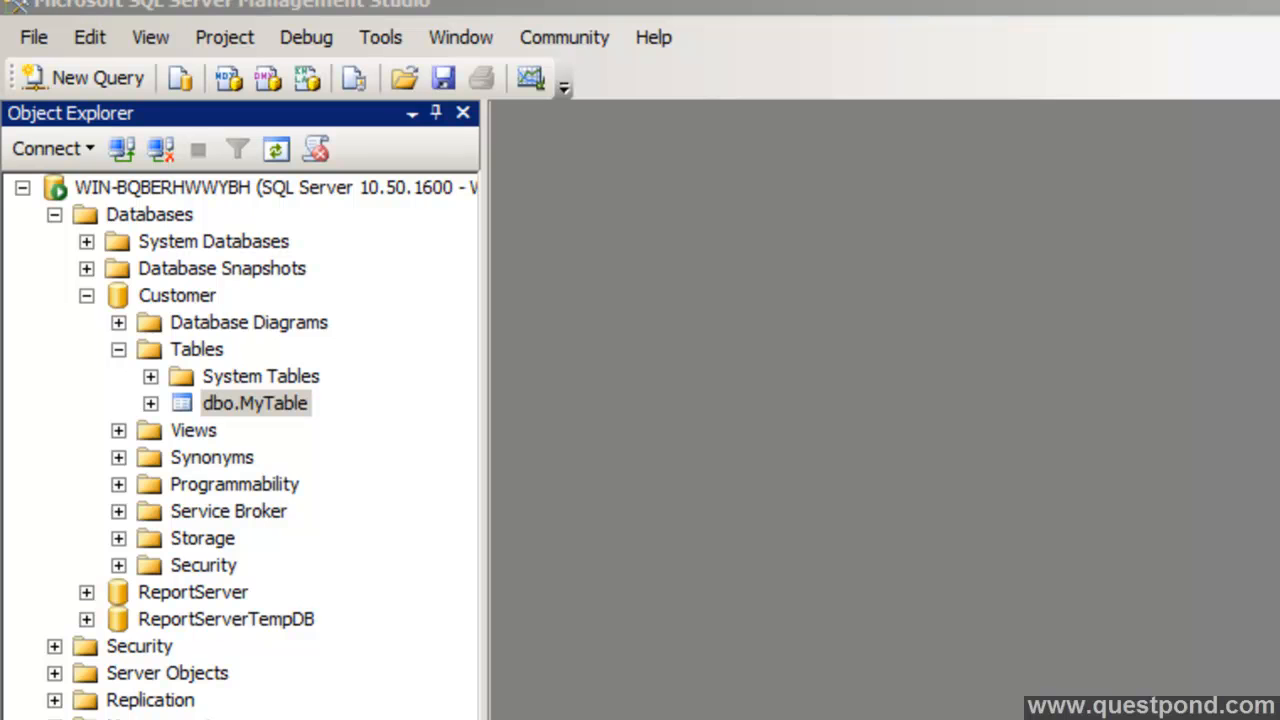
mouse_move(584, 556)
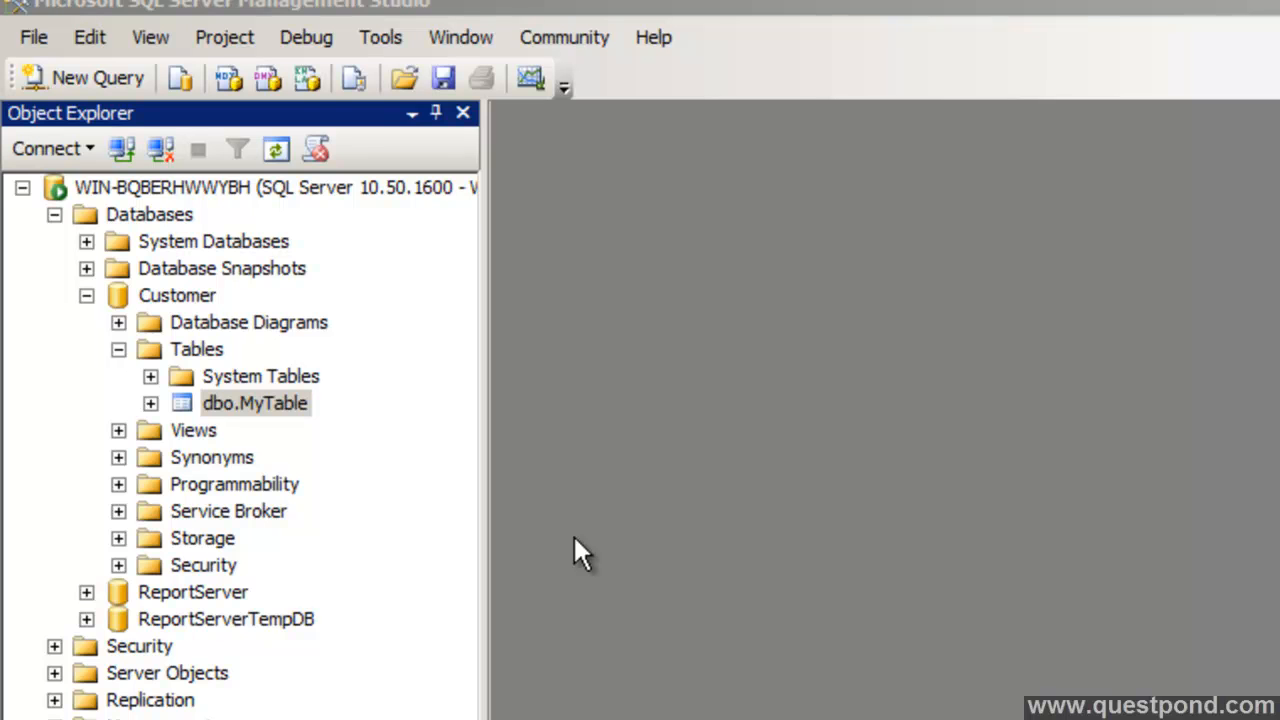
mouse_move(352, 452)
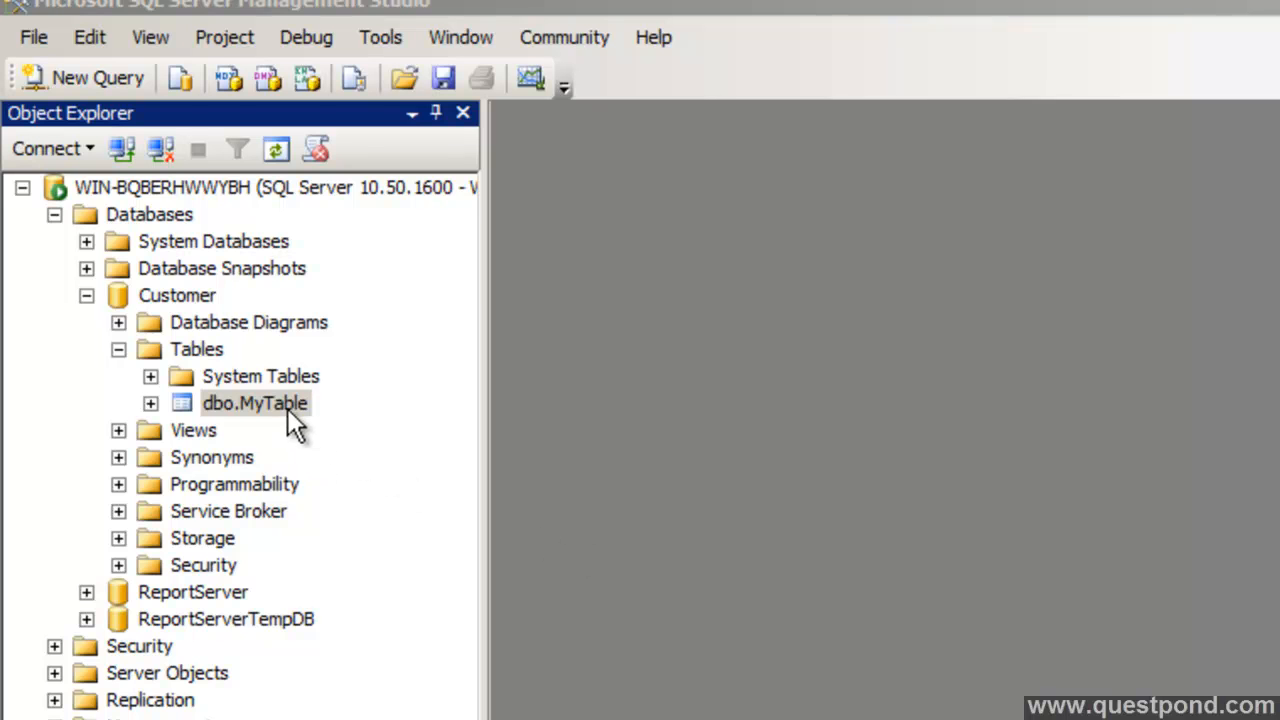
Show MyTable in the table designer and select the Id int column to view its properties.
double_click(254, 402)
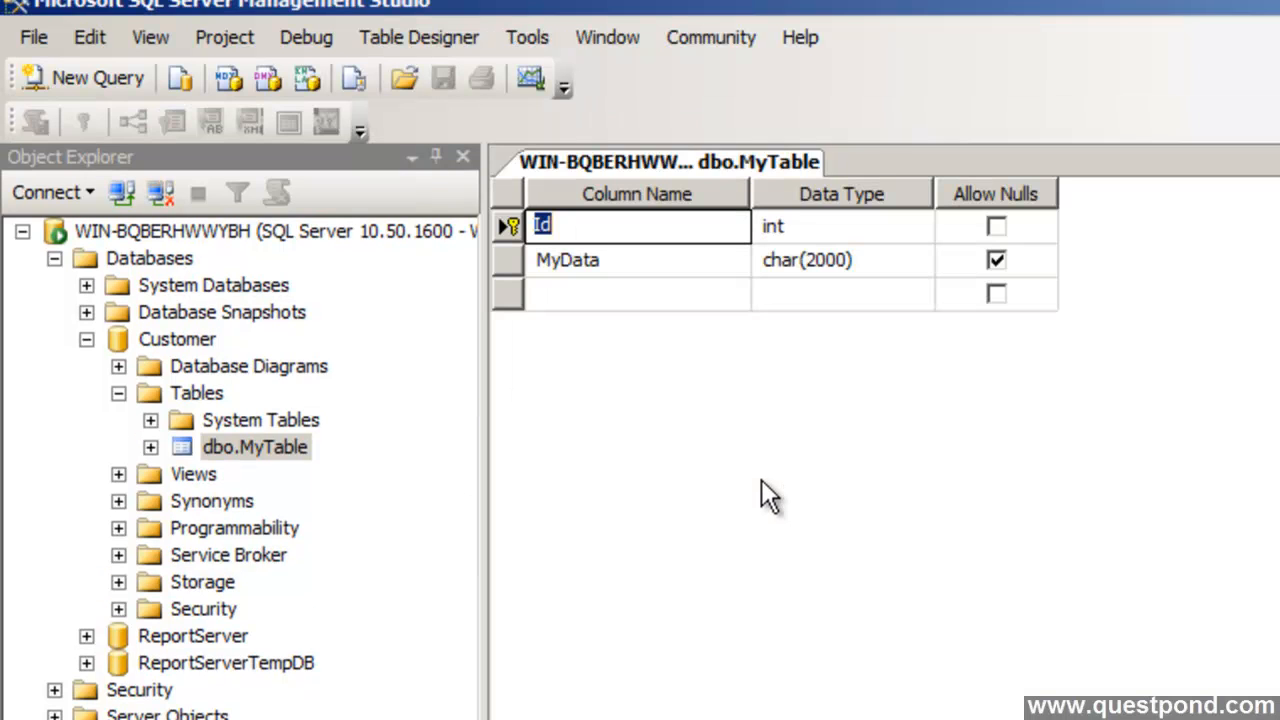
left_click(564, 260)
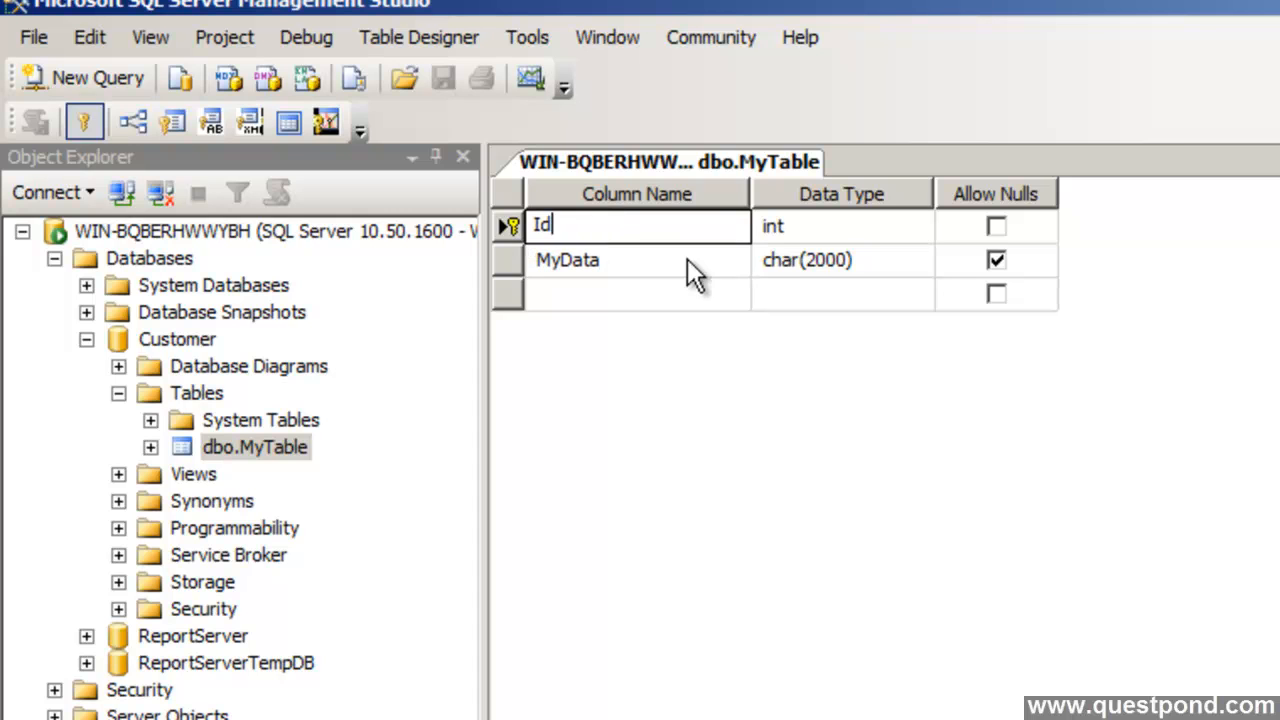
left_click(840, 226)
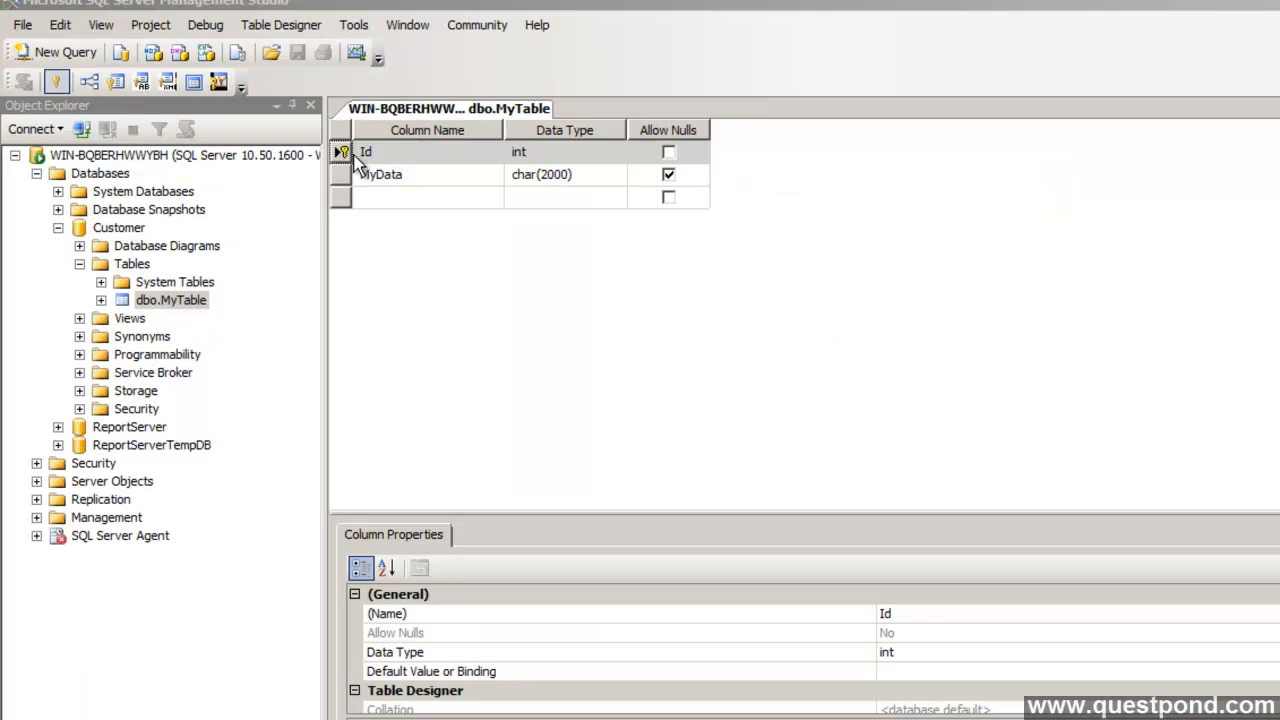
right_click(364, 152)
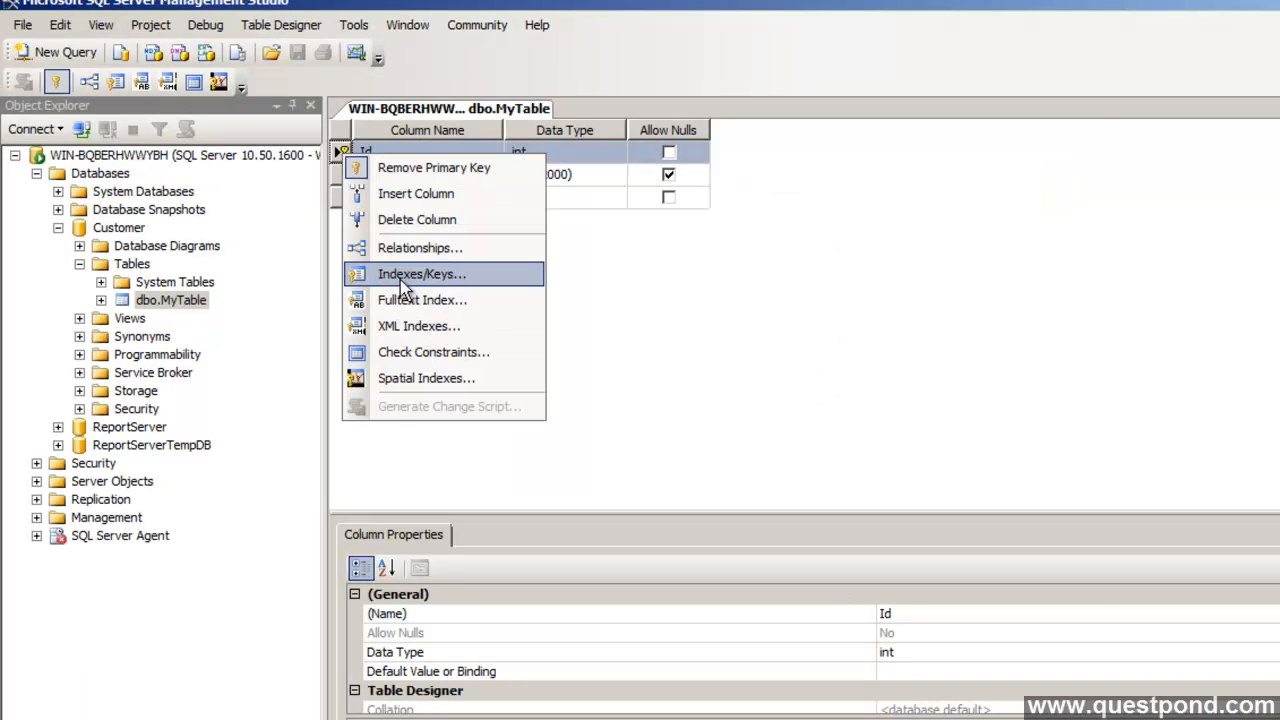
left_click(420, 272)
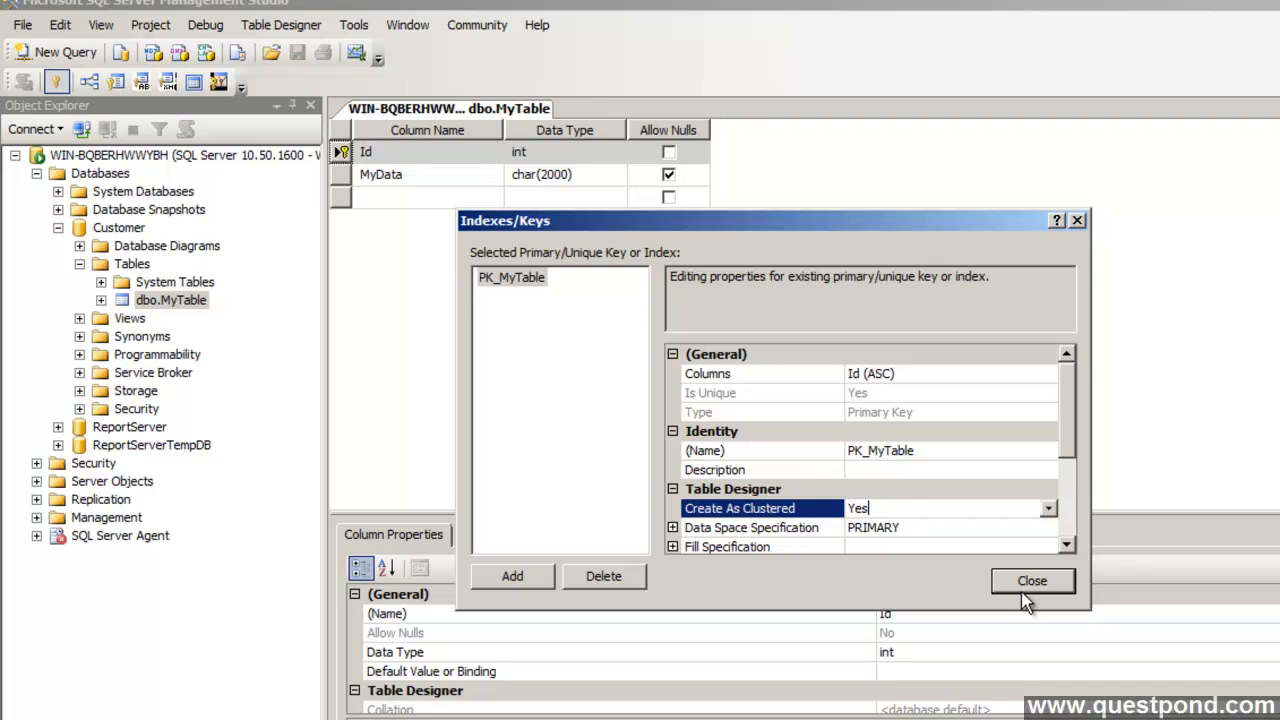
mouse_move(1020, 592)
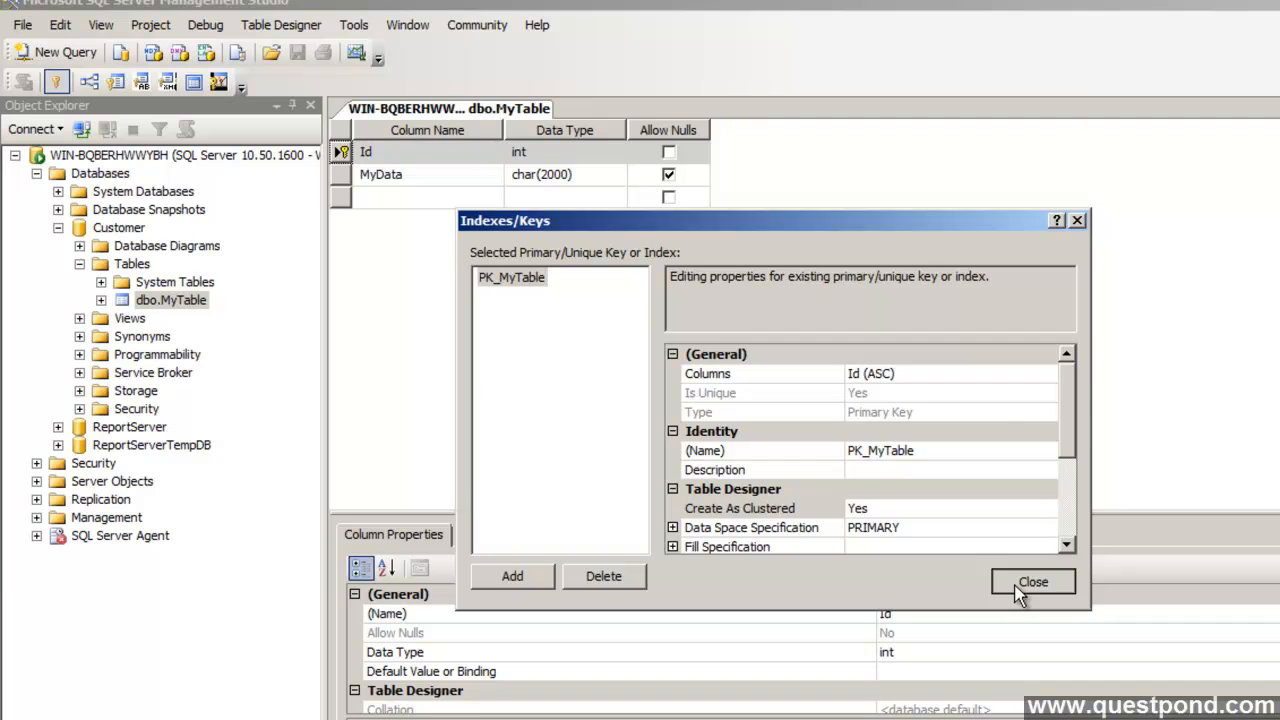
left_click(1032, 580)
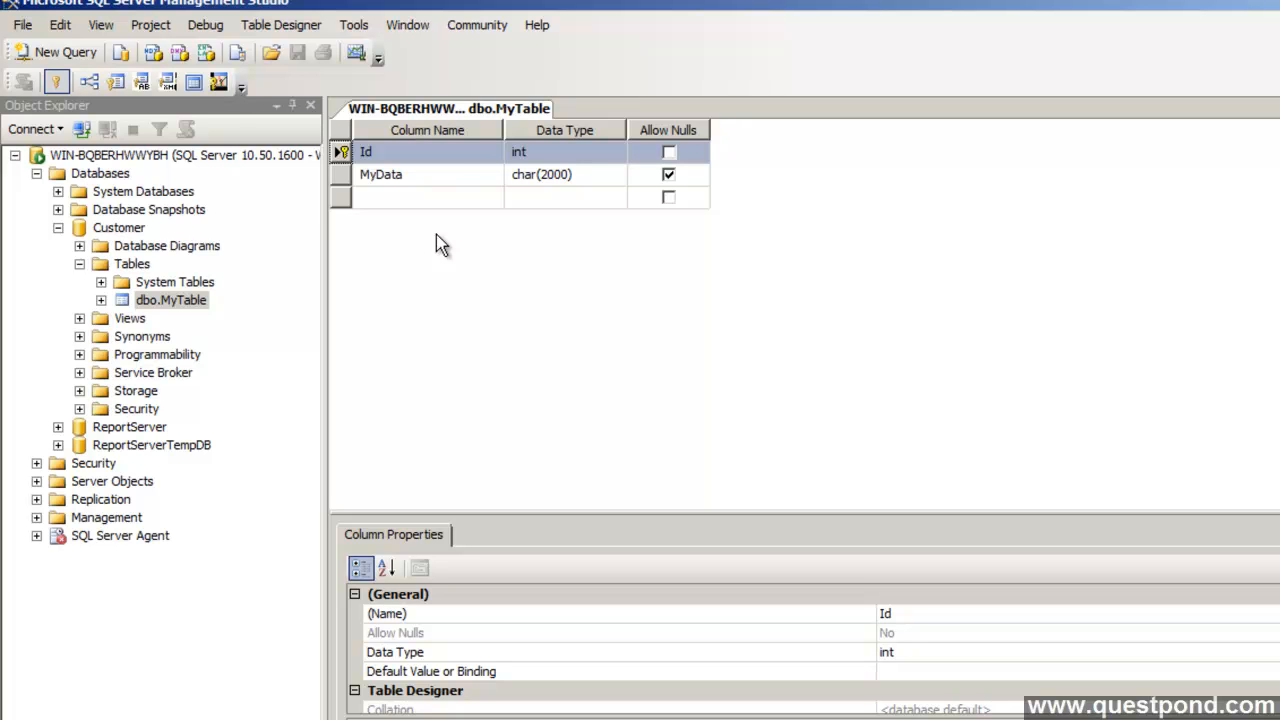
mouse_move(192, 310)
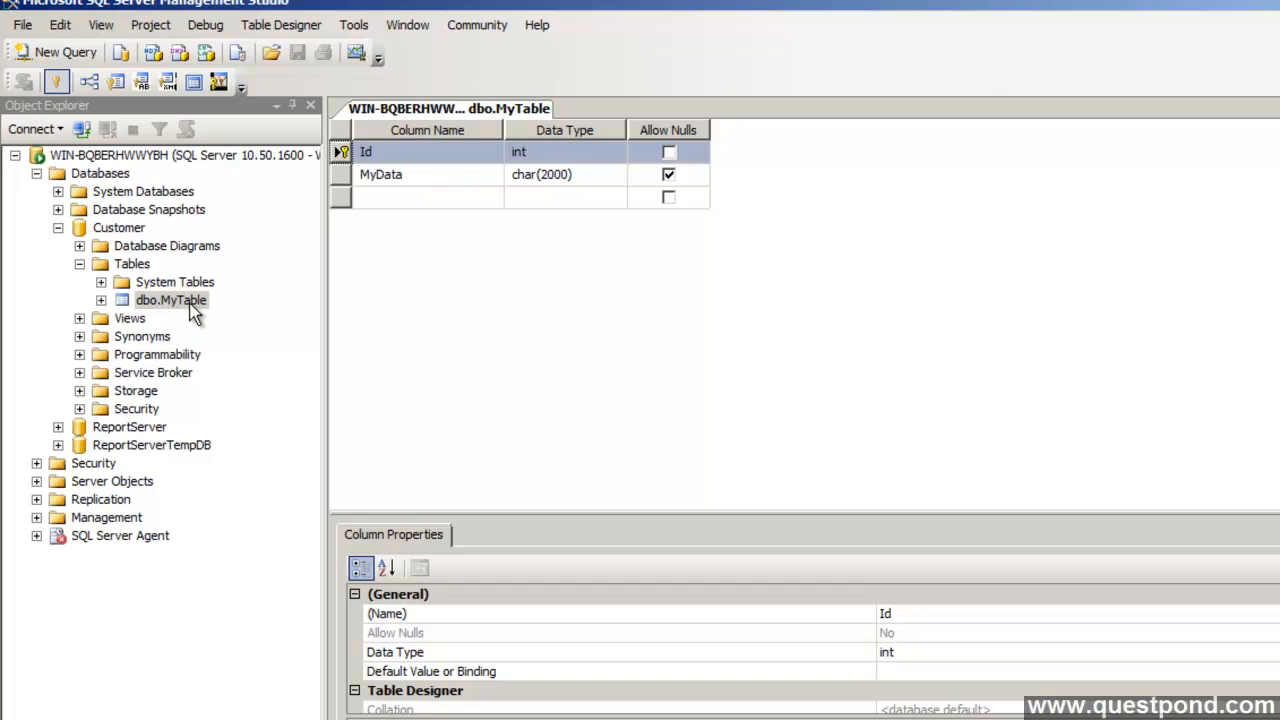
Edit MyTable's top rows and enter new Id and MyData values into the grid.
right_click(172, 300)
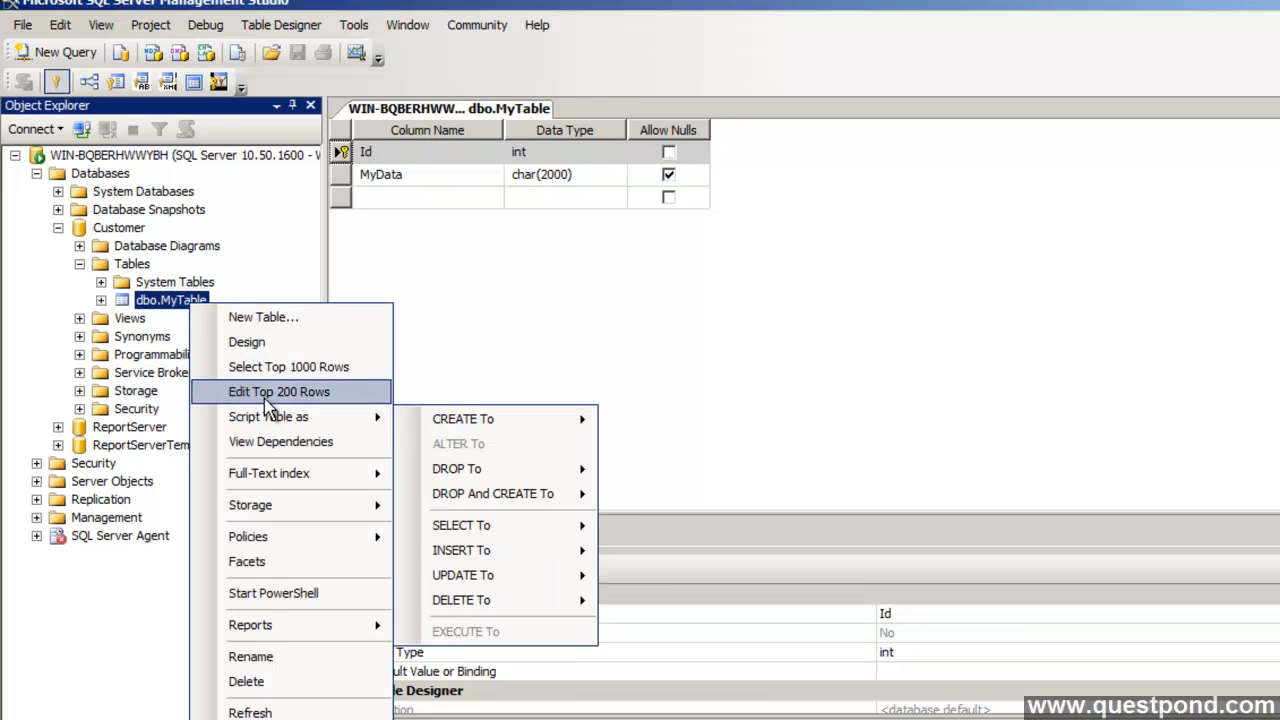
left_click(280, 390)
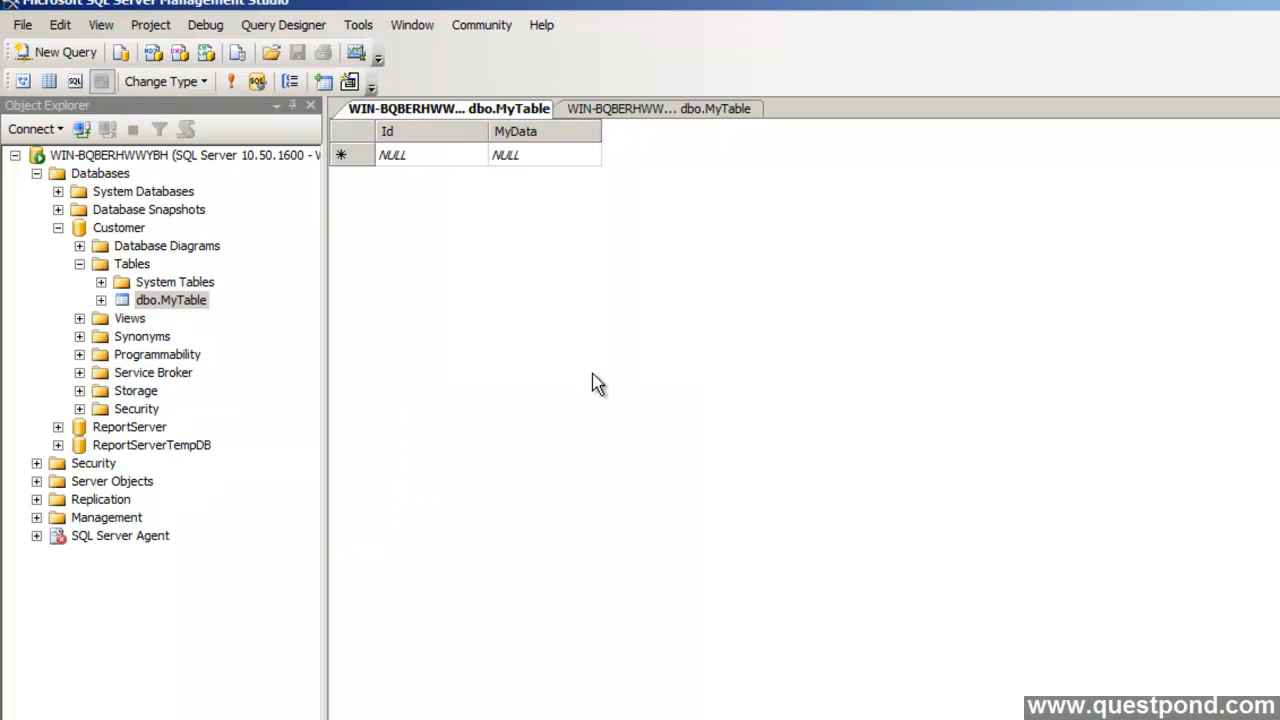
left_click(392, 154)
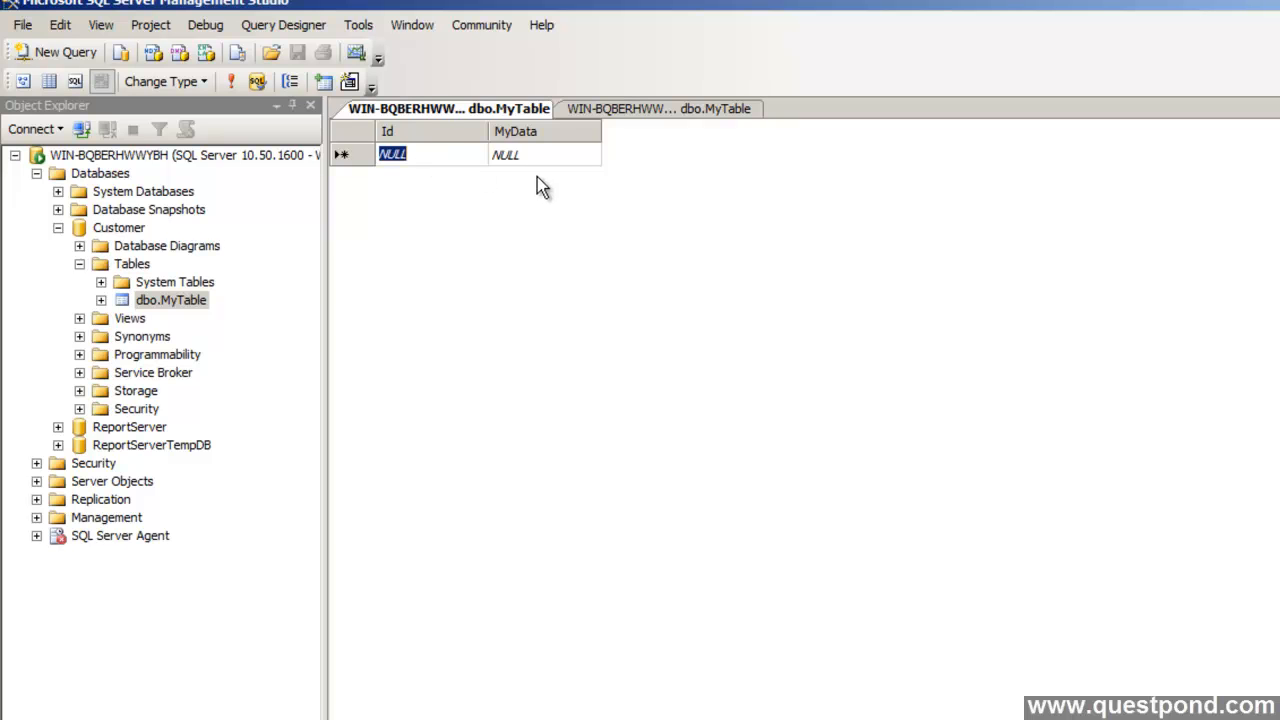
type("One")
type("Two")
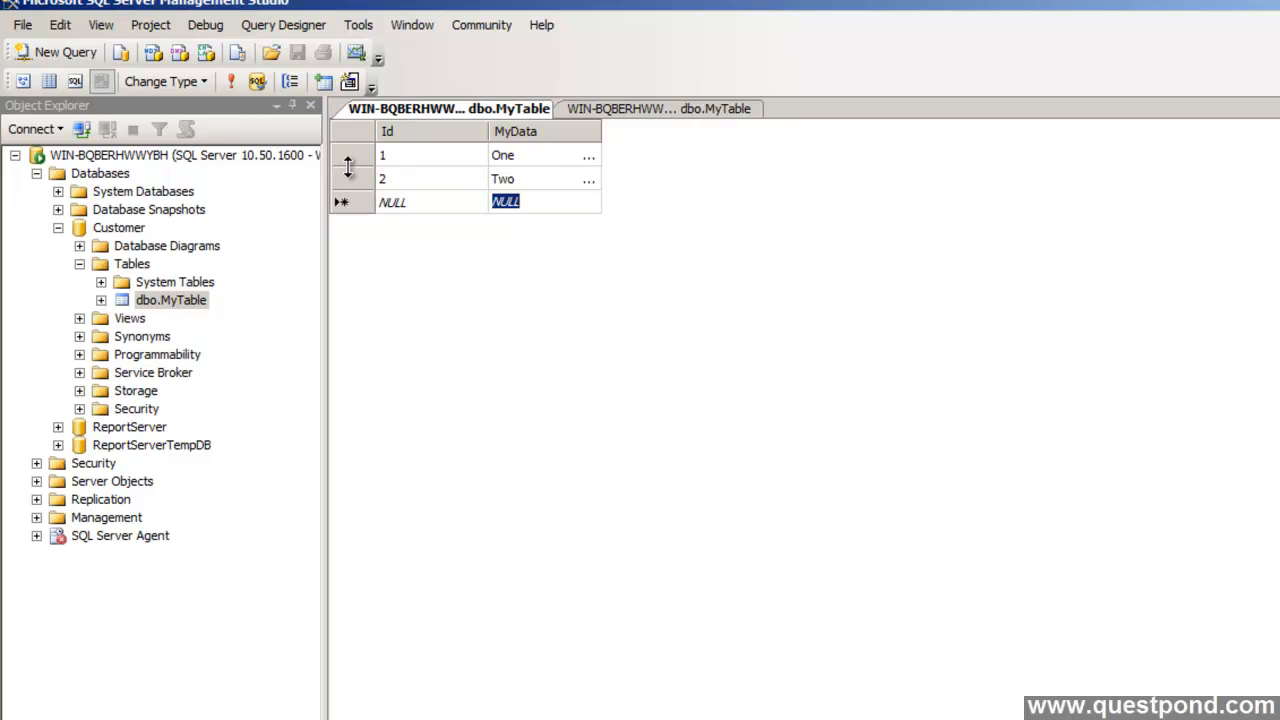
type("3")
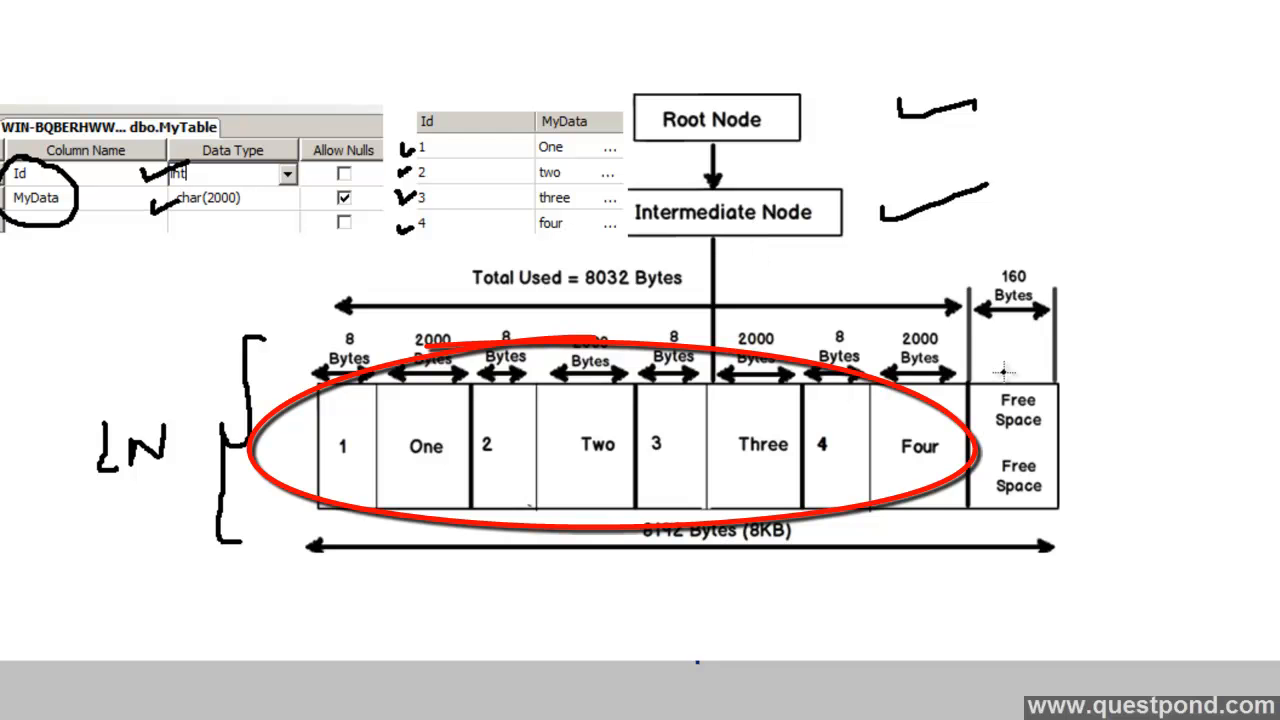
mouse_move(1060, 548)
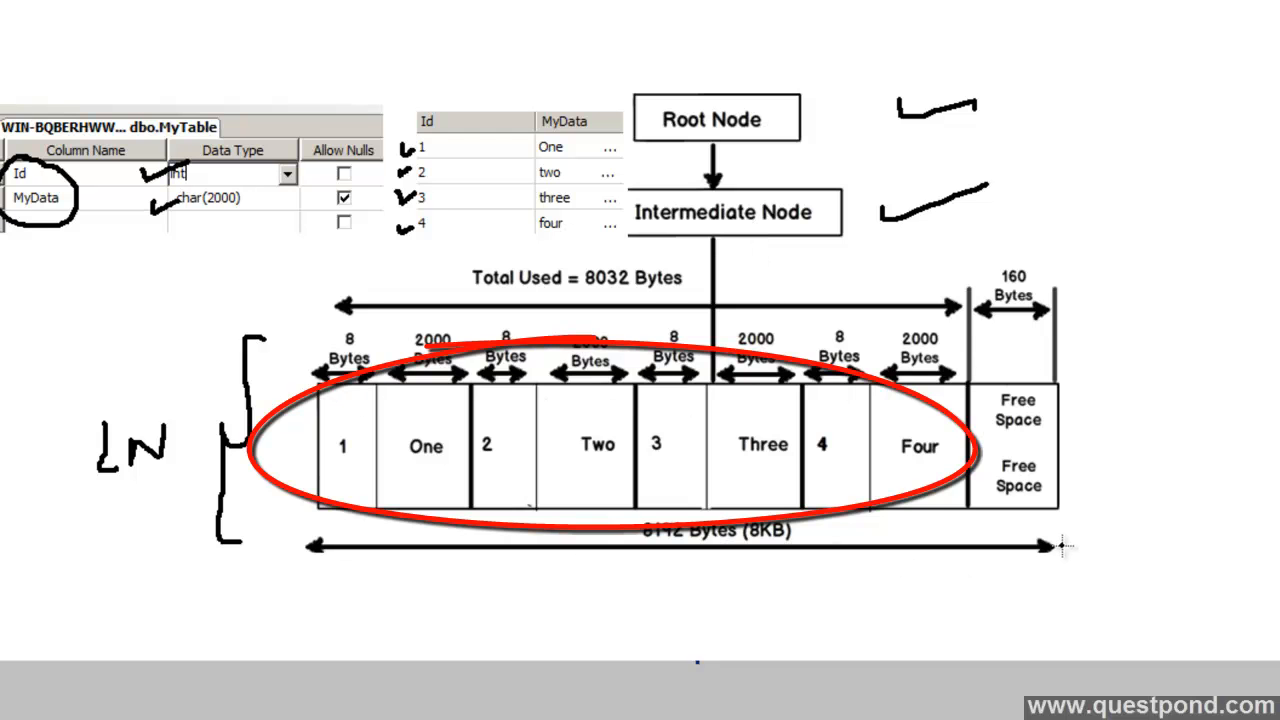
mouse_move(770, 556)
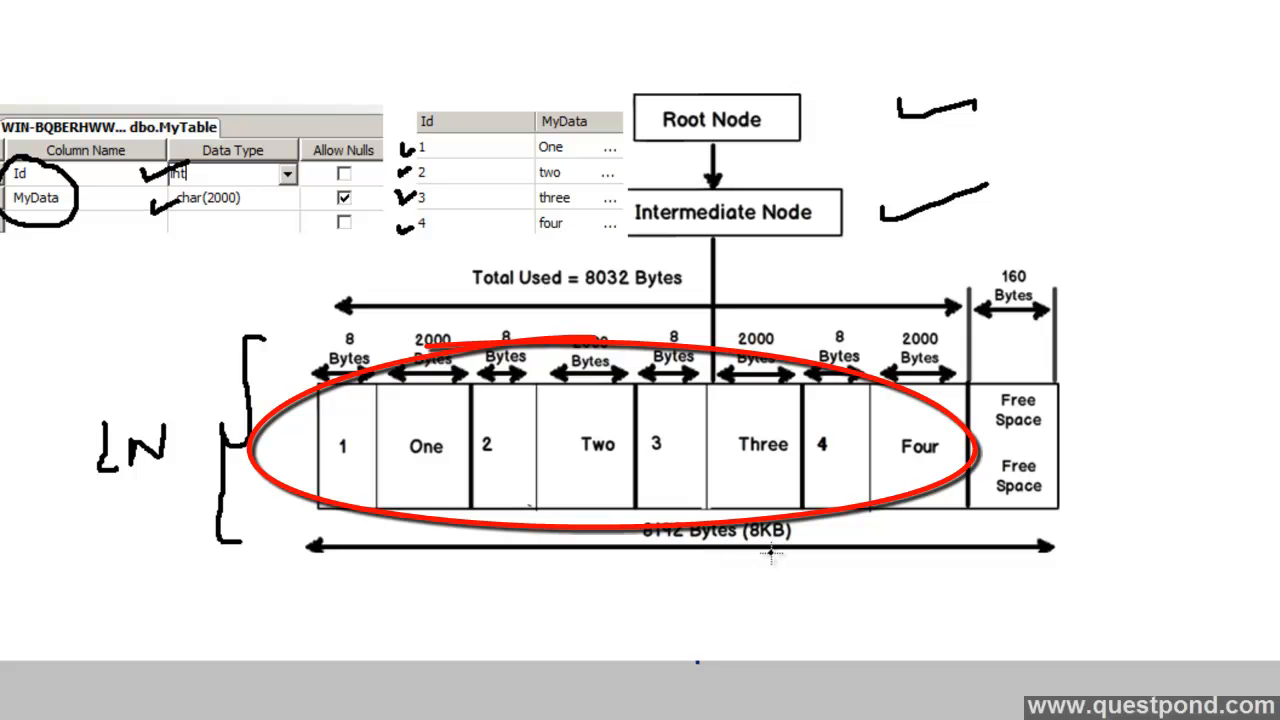
mouse_move(1056, 518)
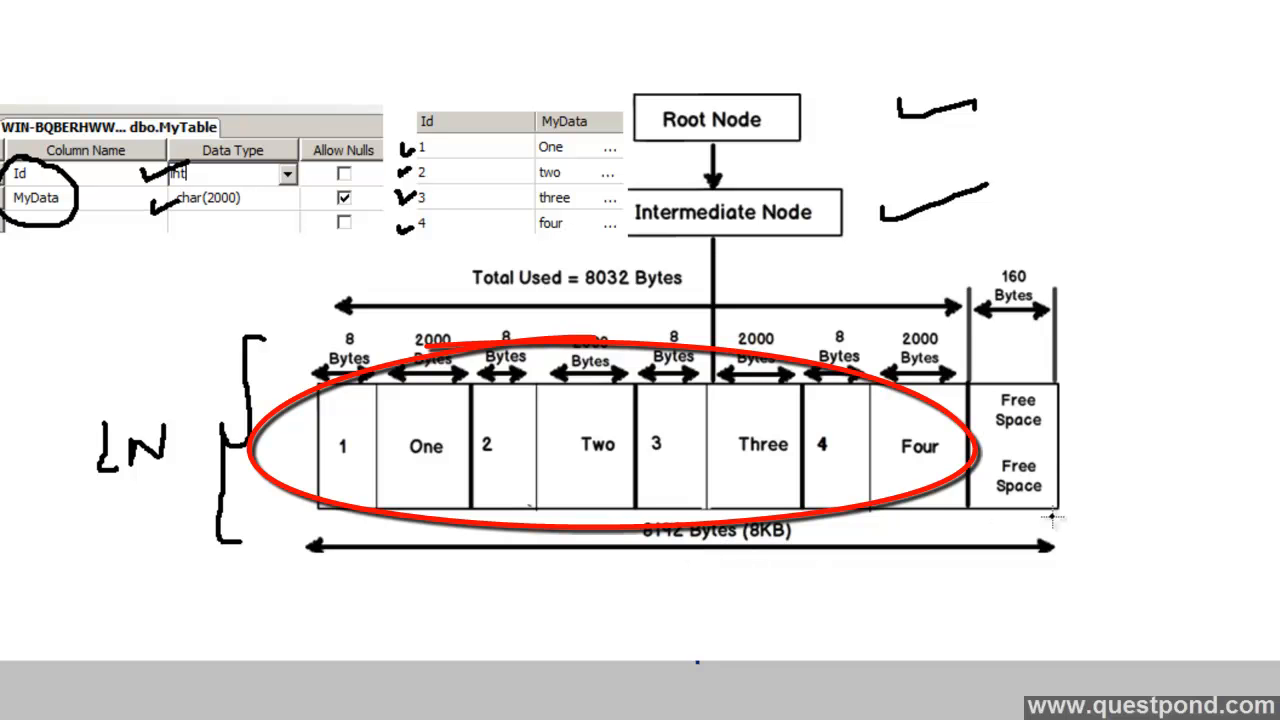
mouse_move(370, 452)
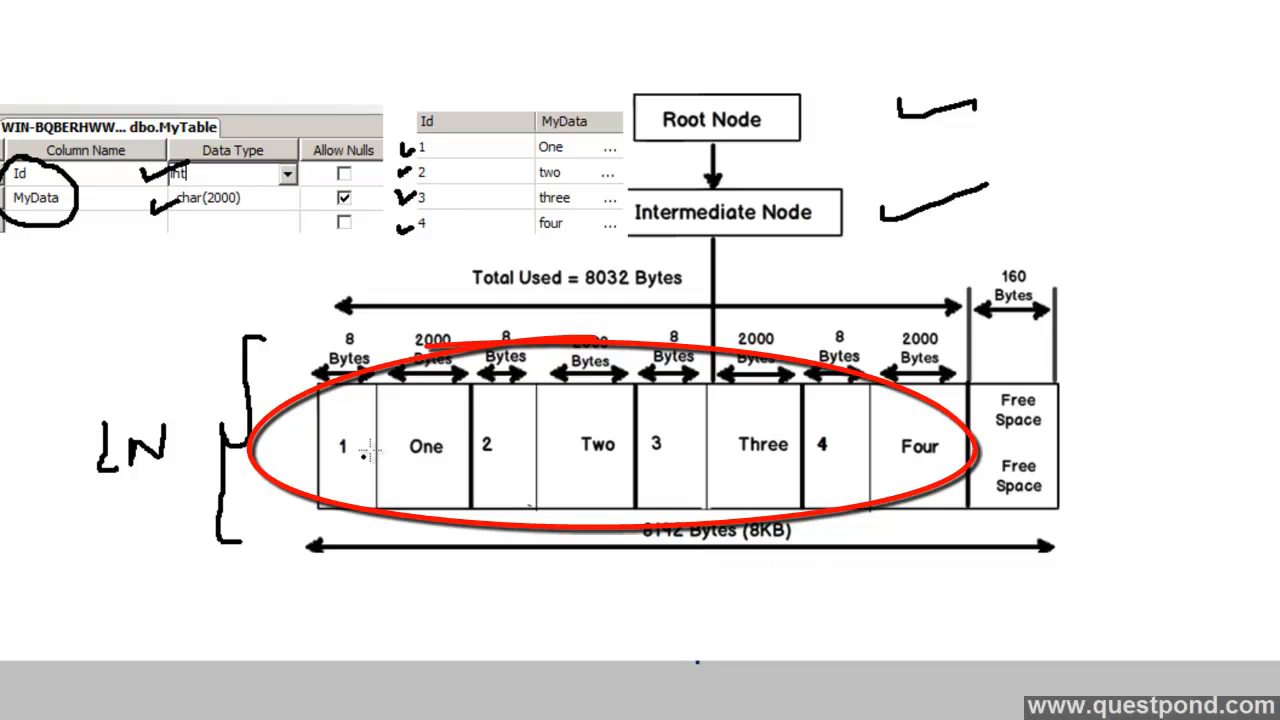
mouse_move(408, 476)
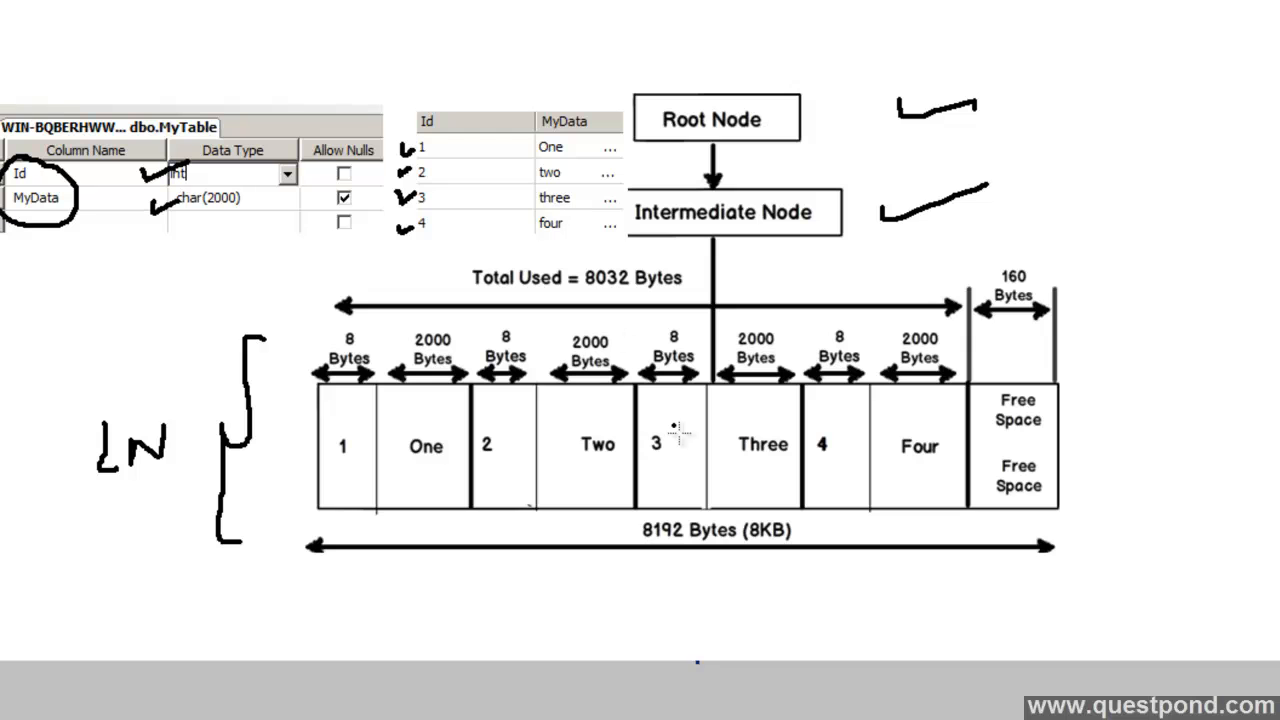
mouse_move(536, 614)
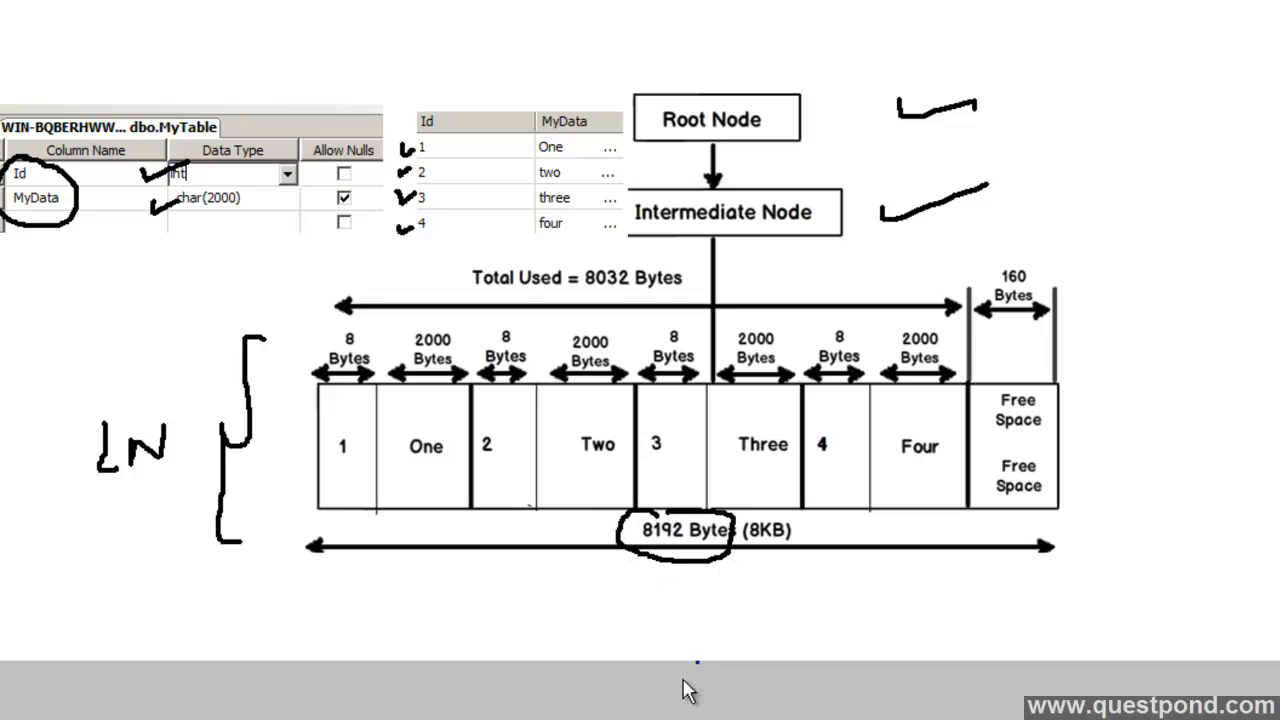
mouse_move(472, 172)
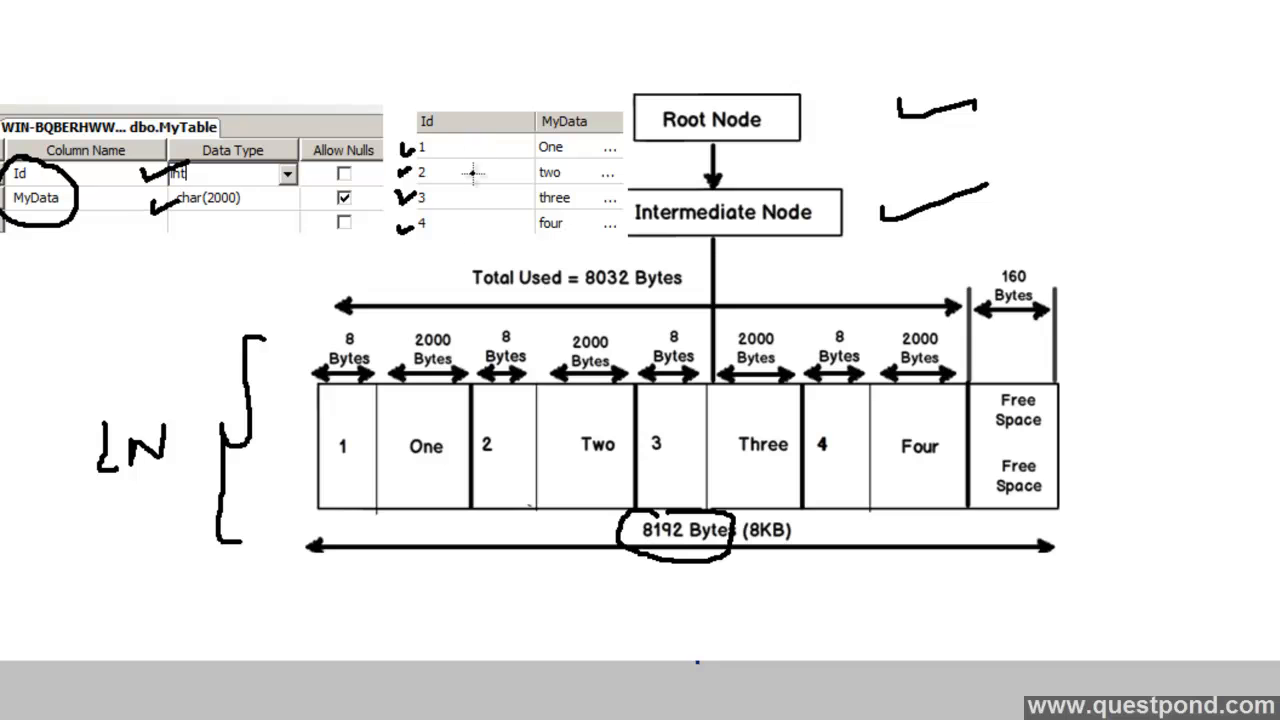
mouse_move(430, 158)
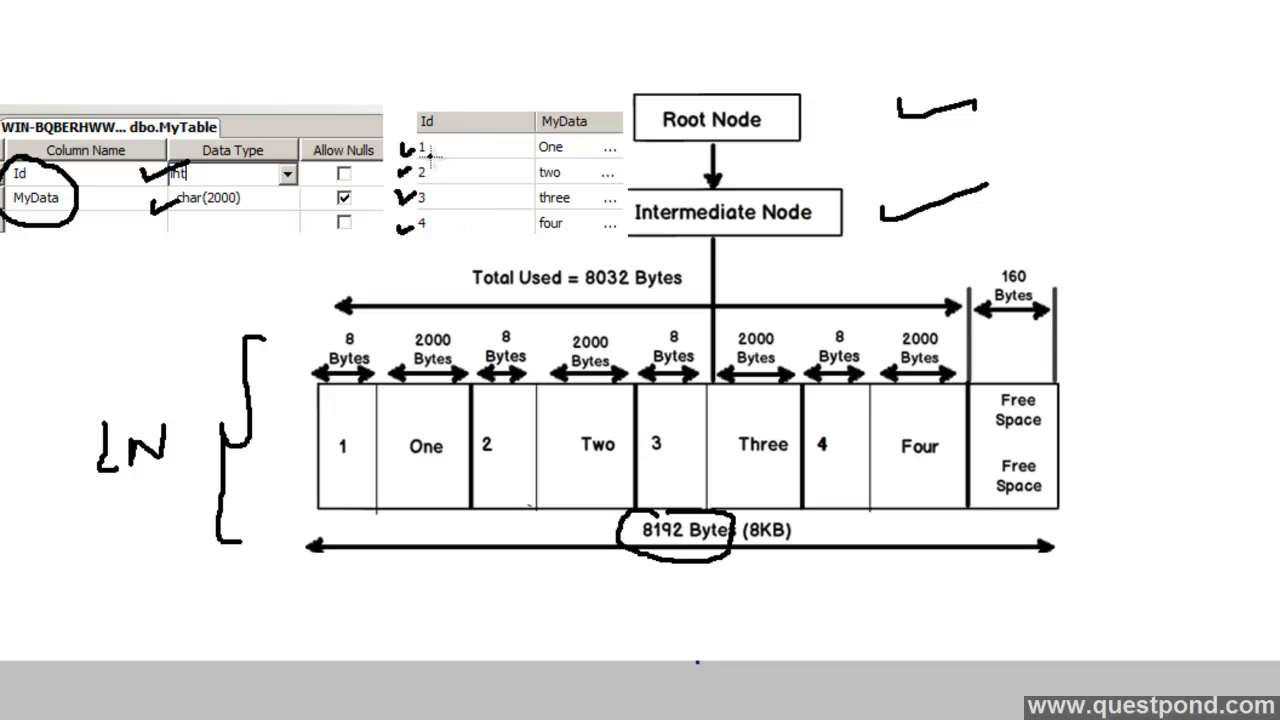
mouse_move(530, 156)
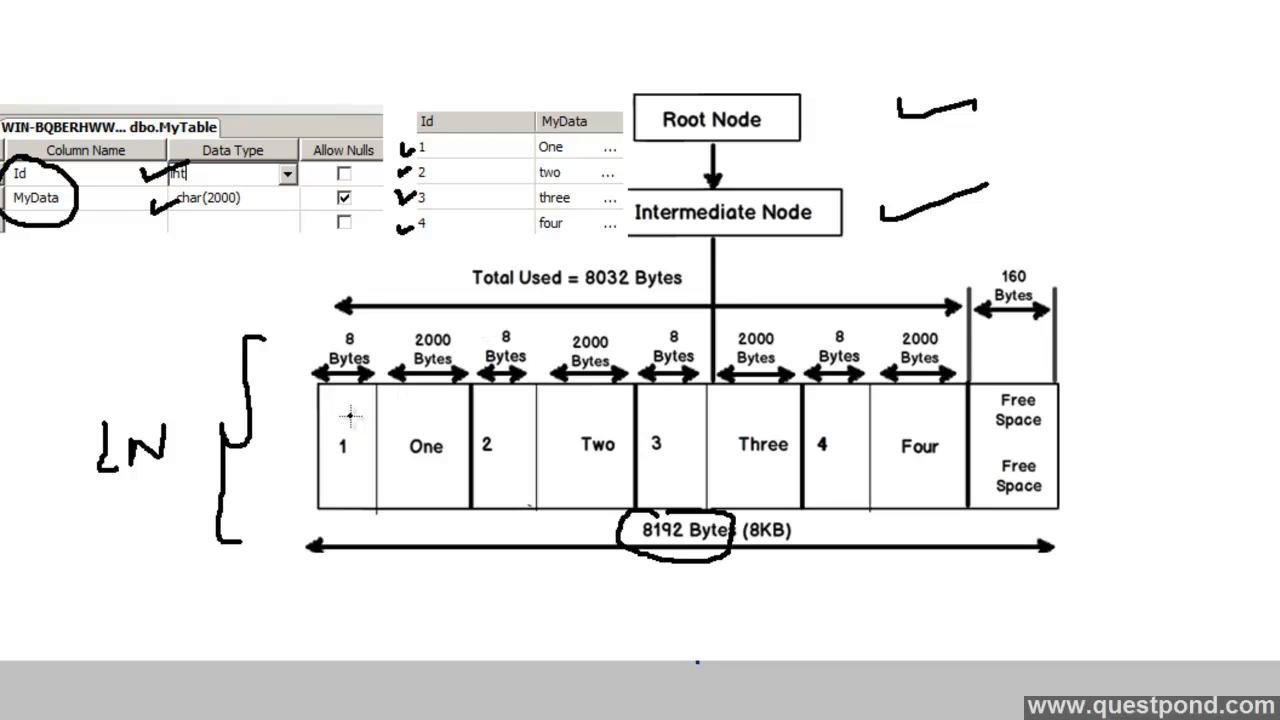
Draw a double-headed arrow spanning row 1's Id and 'One' cells.
left_click_drag(440, 420, 350, 414)
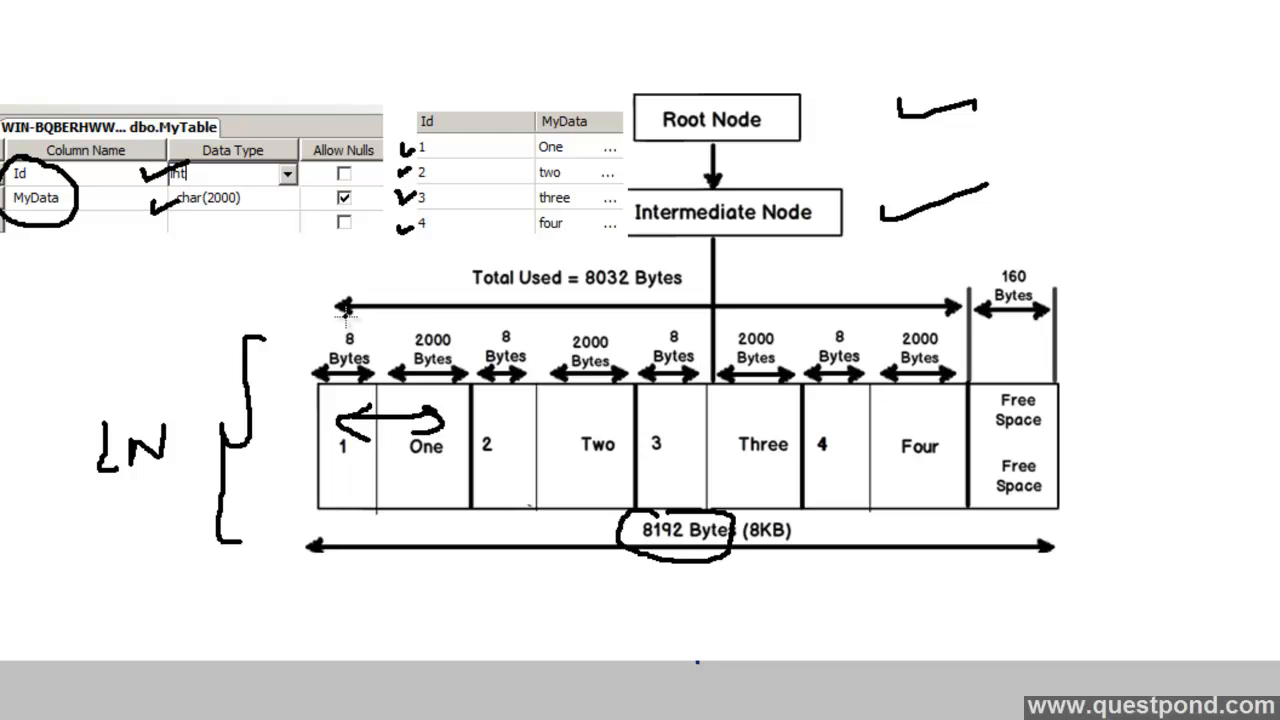
mouse_move(576, 414)
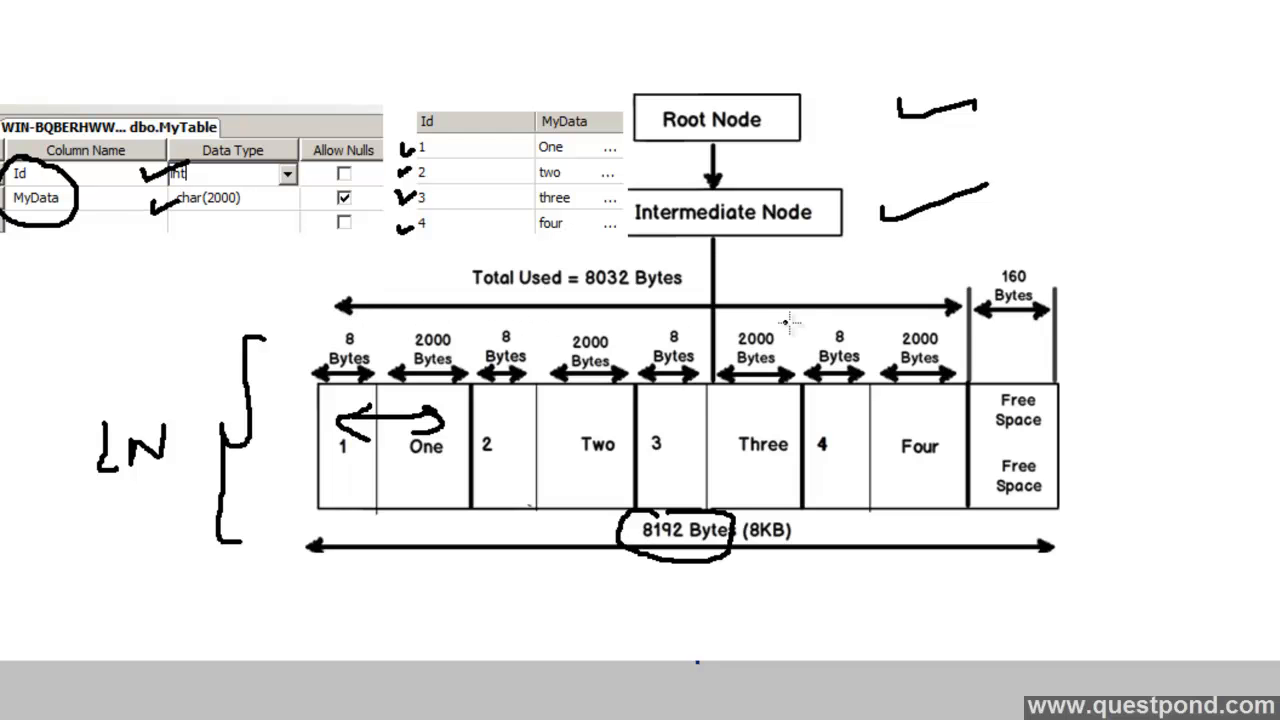
mouse_move(436, 244)
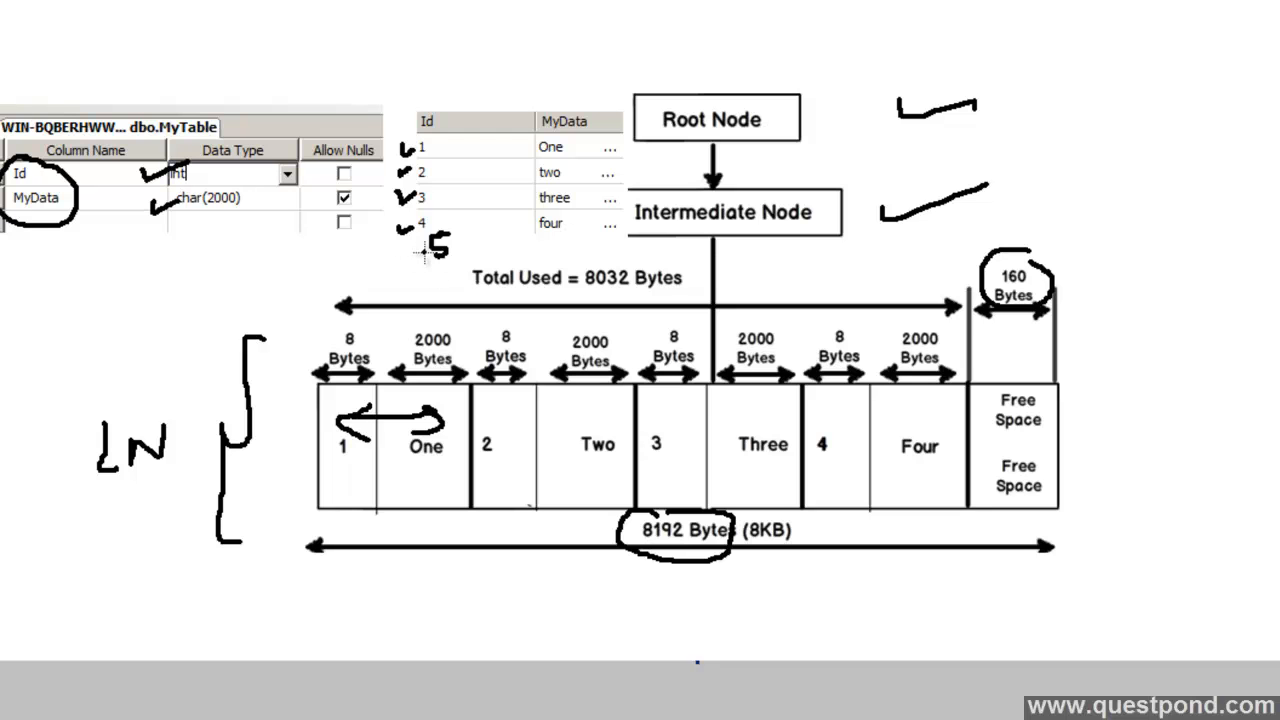
mouse_move(712, 408)
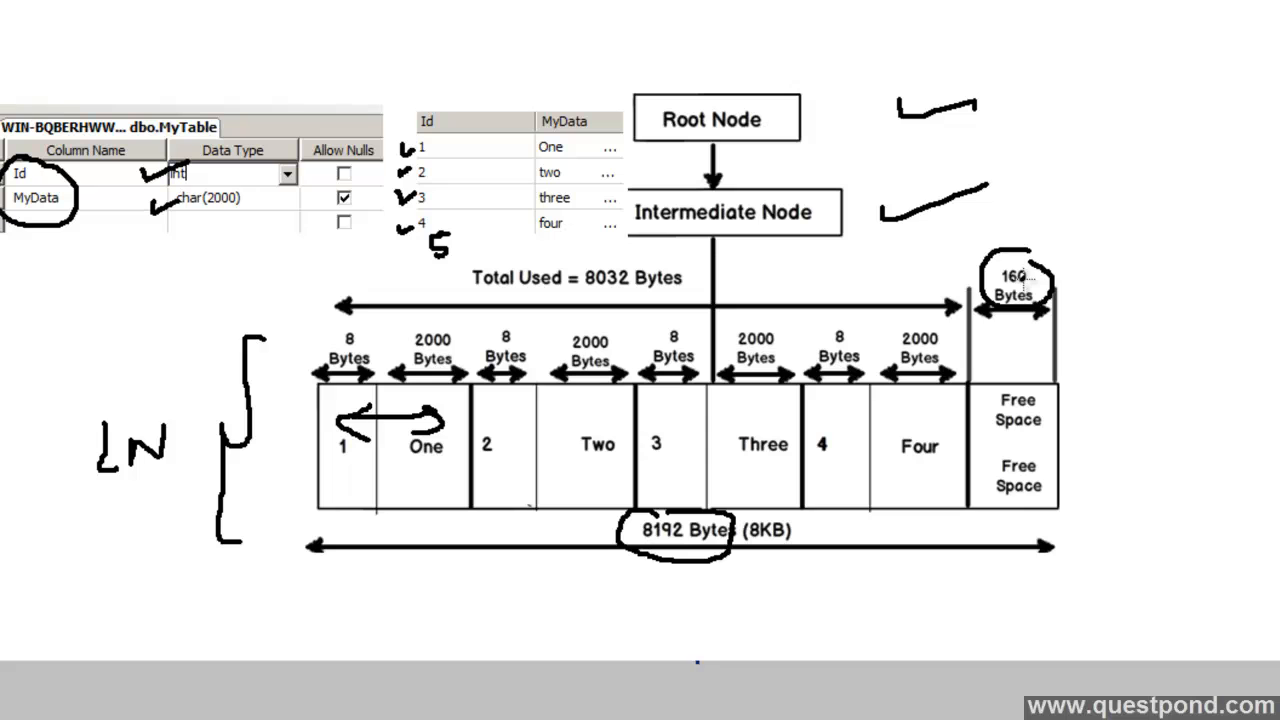
mouse_move(928, 530)
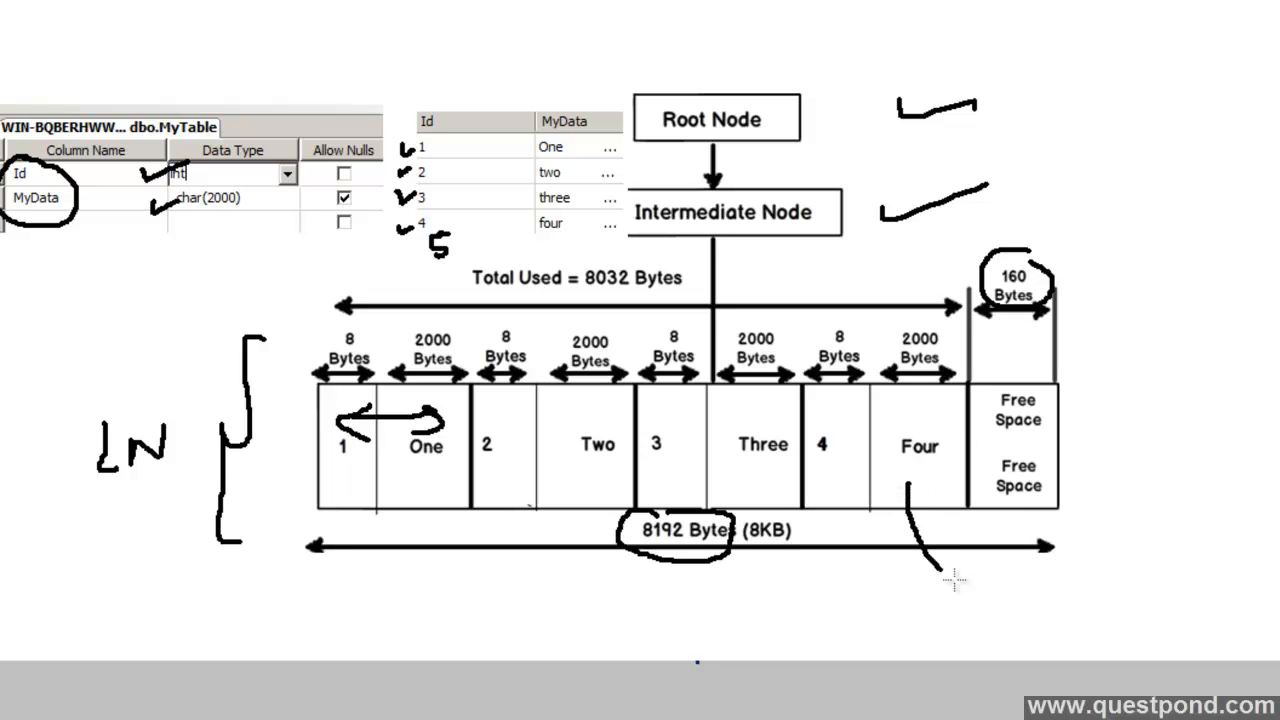
Draw a line downward from the Four cell on the slide.
left_click_drag(910, 490, 1150, 540)
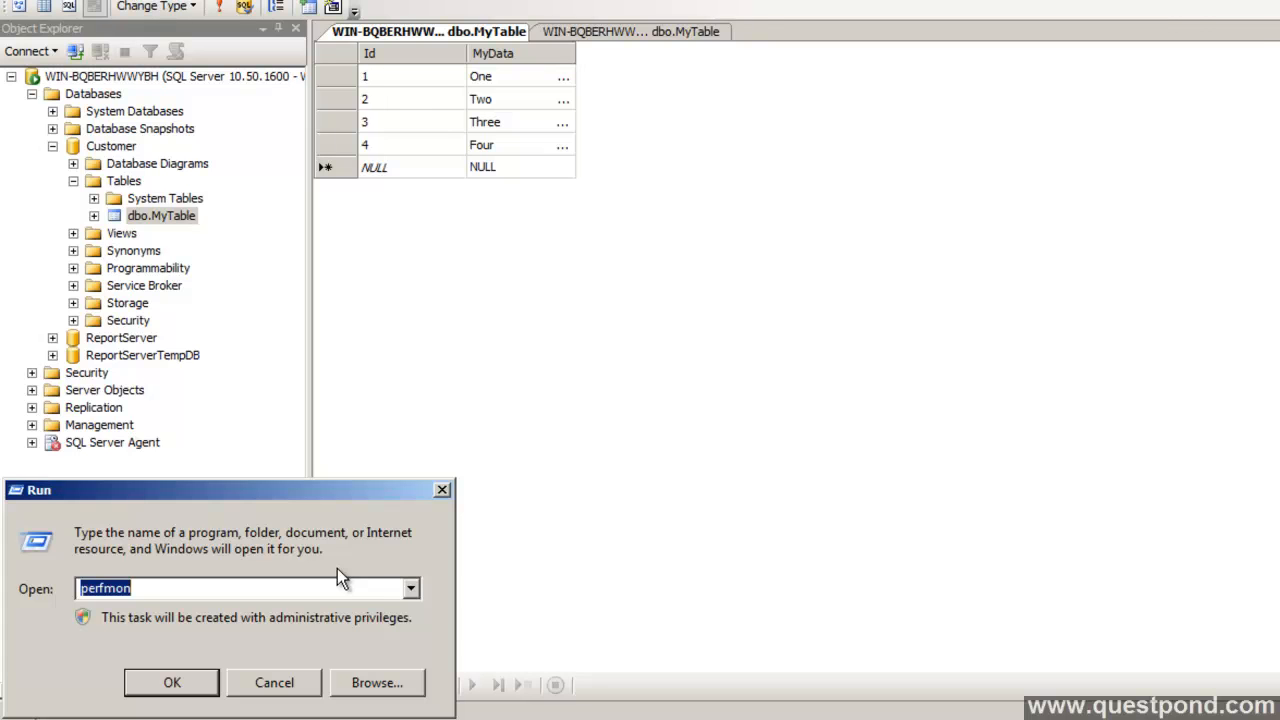
Launch Performance Monitor from the Run prompt with perfmon.
left_click(172, 682)
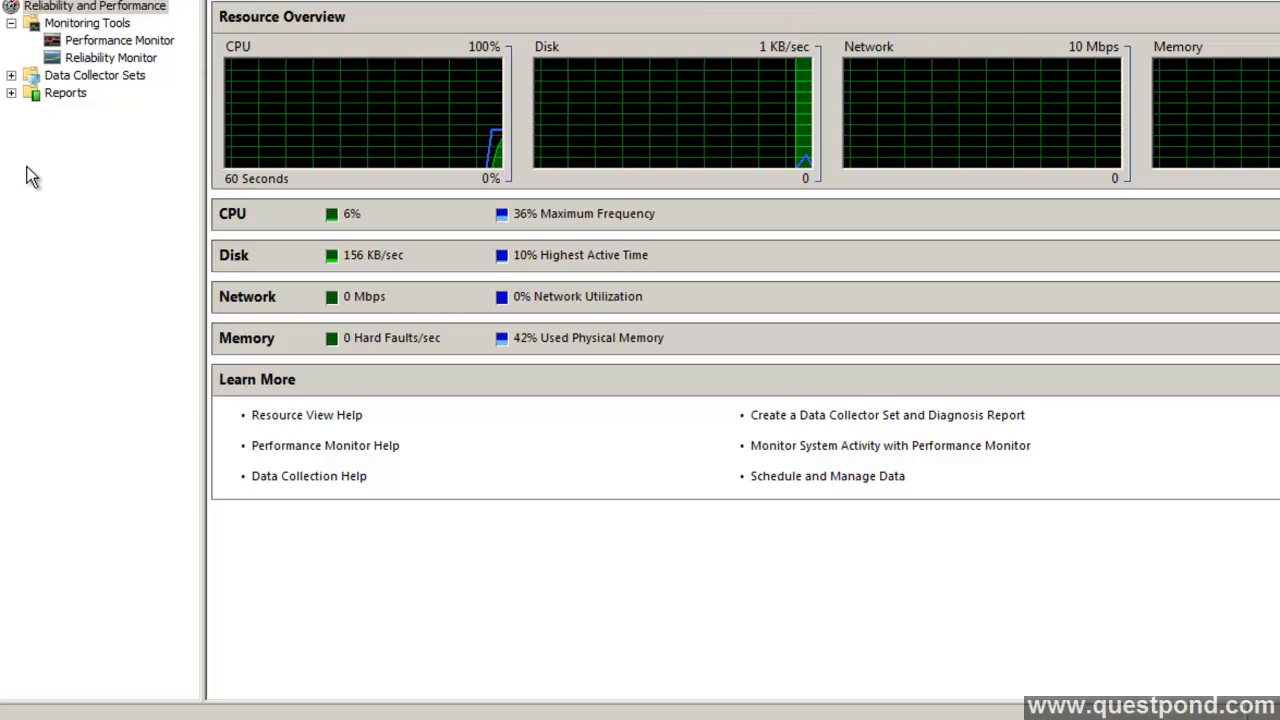
mouse_move(62, 112)
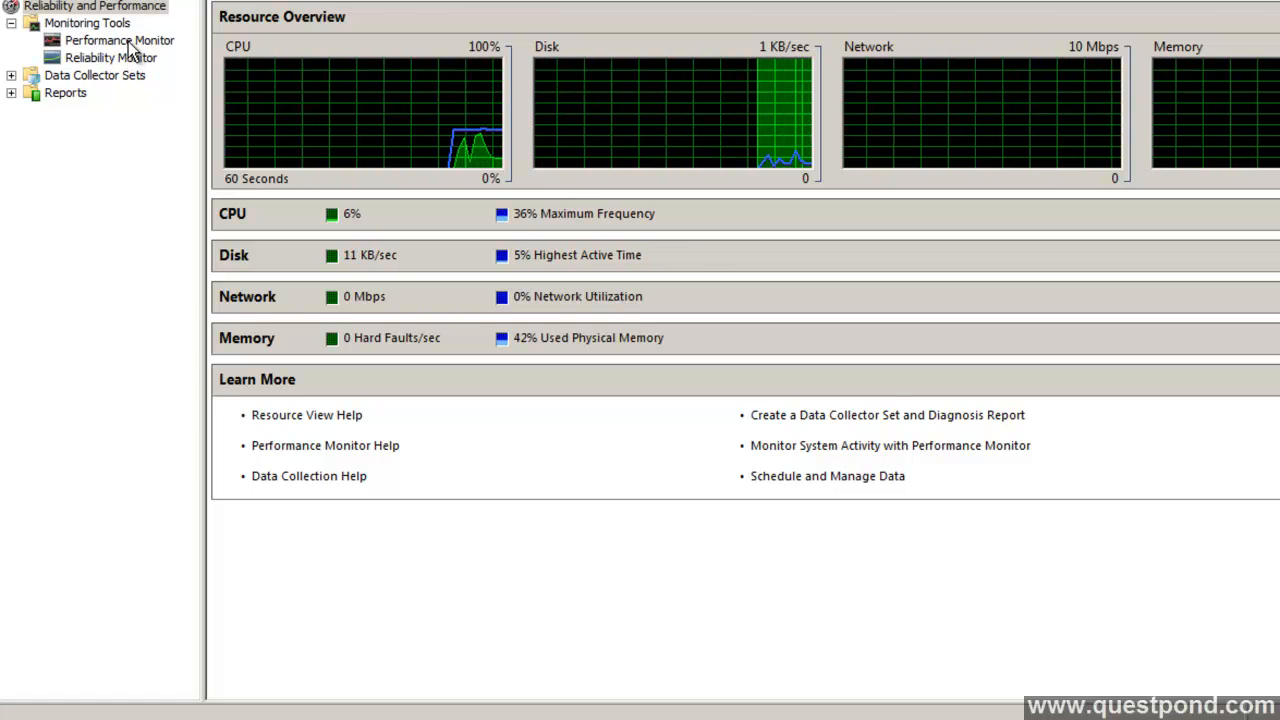
View % Processor Time as a numeric Report, then return to the Line graph.
left_click(118, 40)
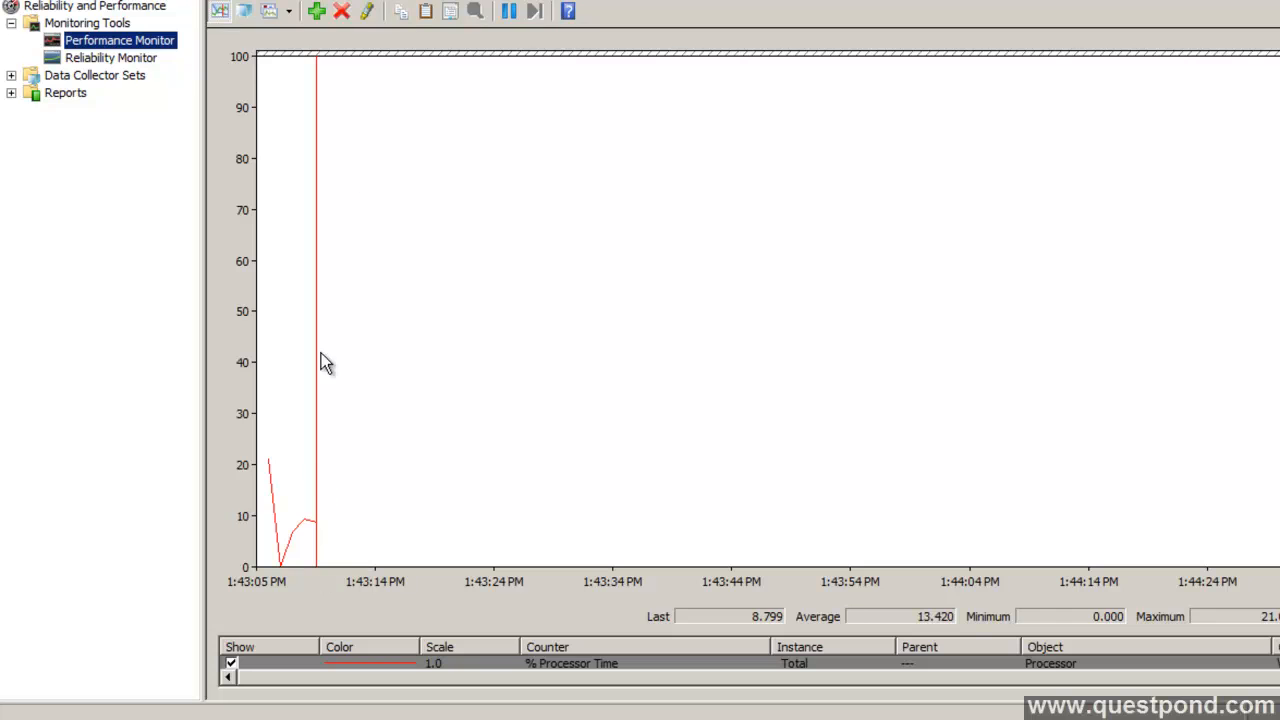
left_click(288, 12)
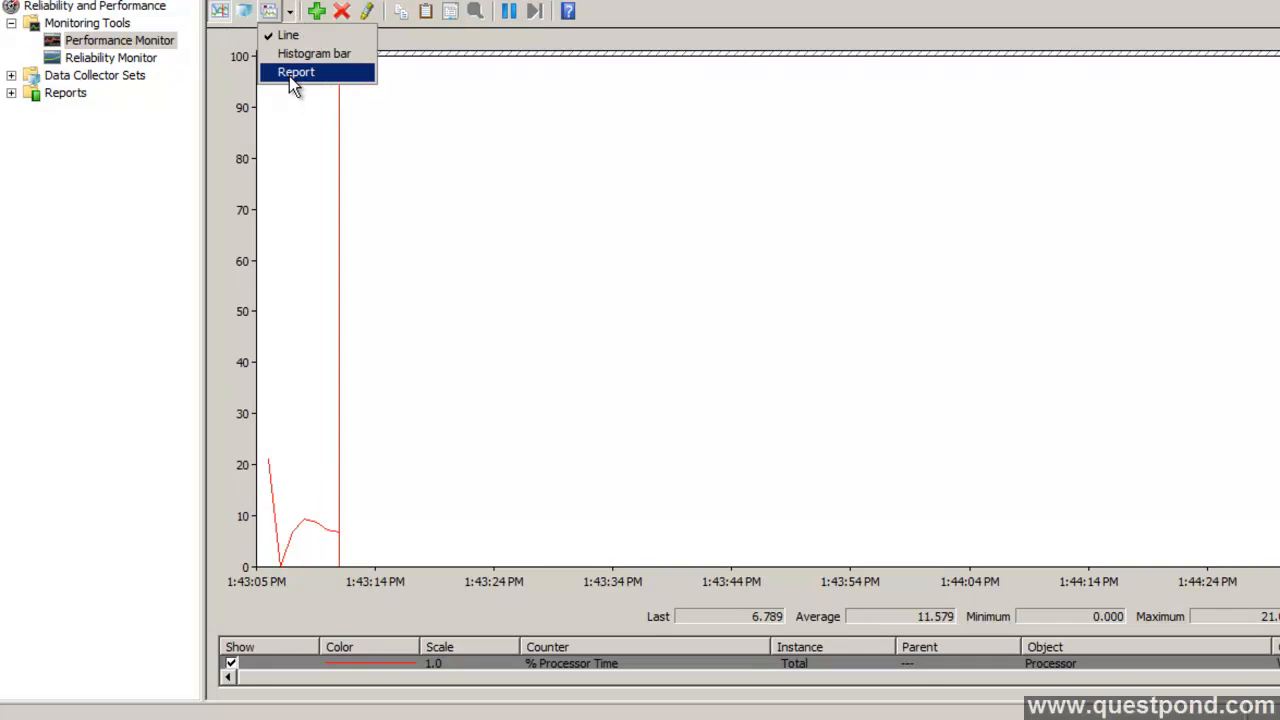
left_click(296, 72)
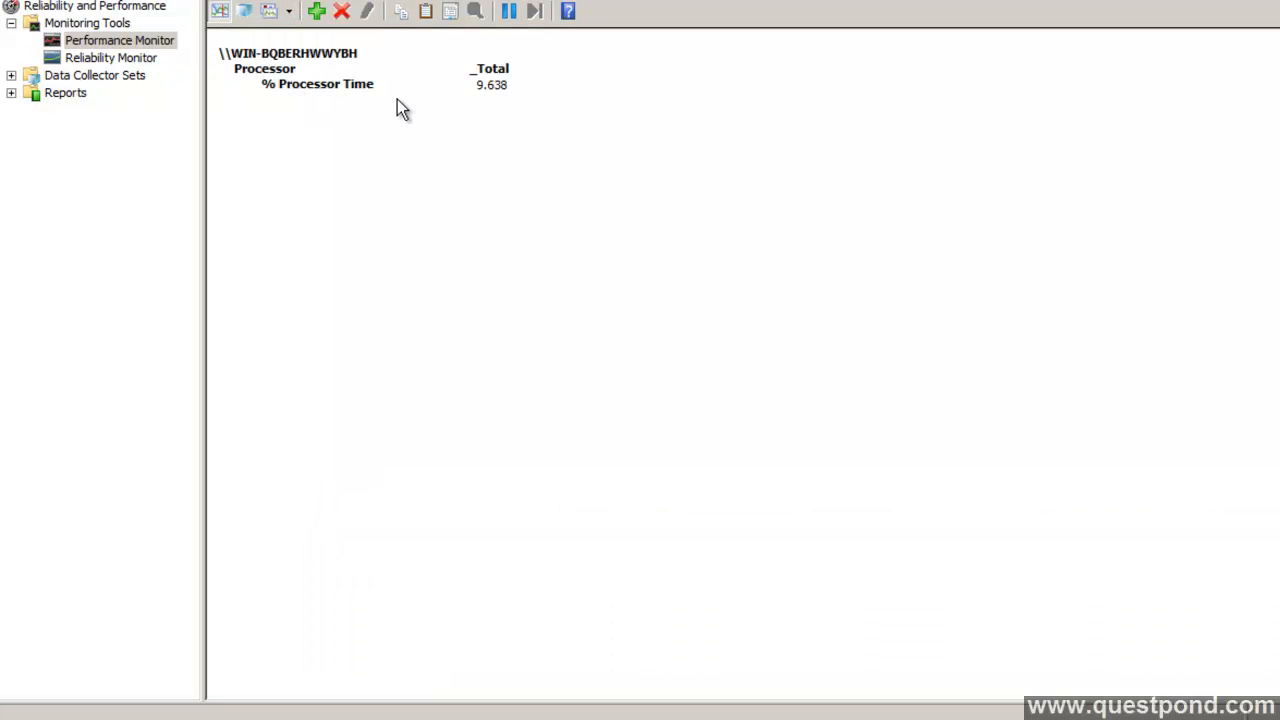
left_click(280, 12)
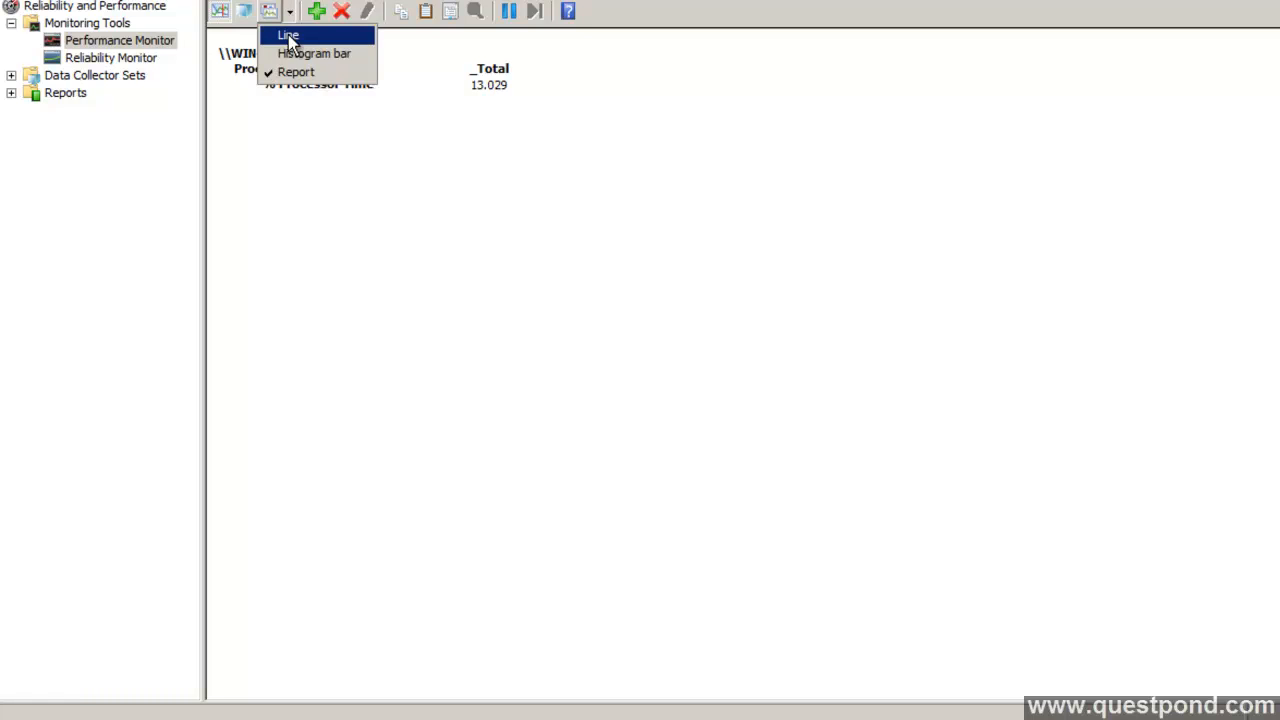
left_click(288, 36)
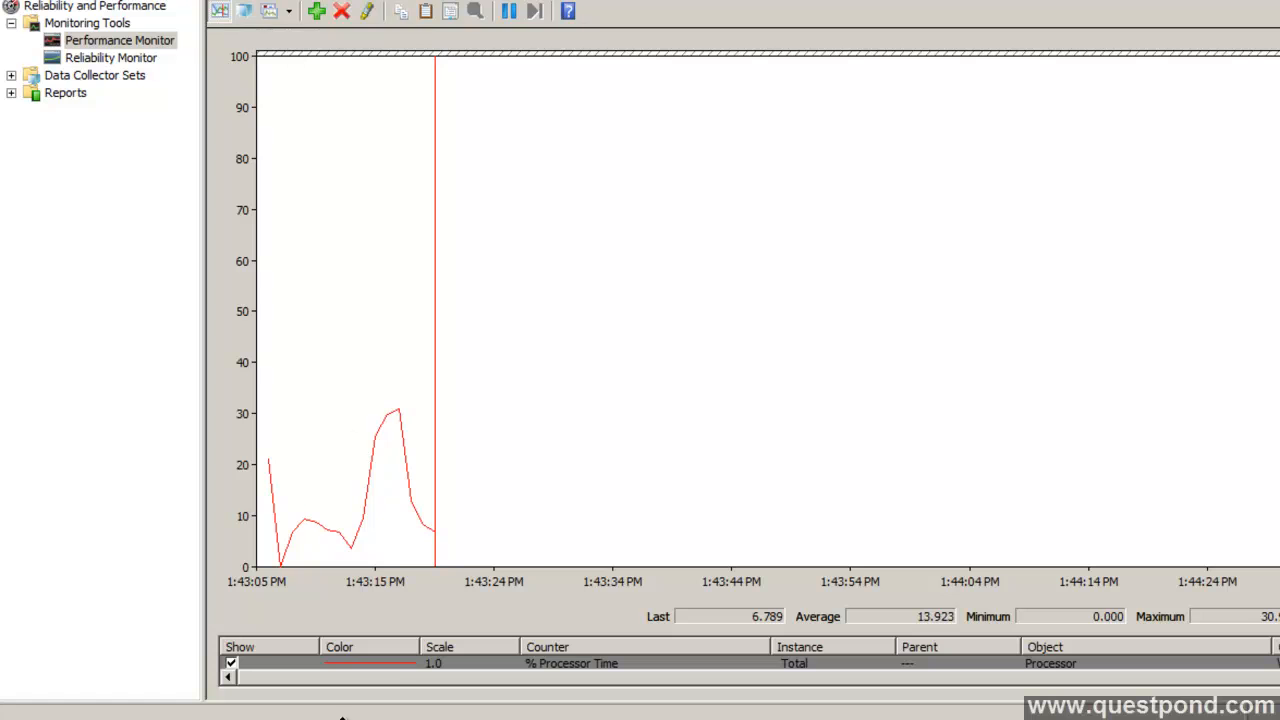
Remove all counters from the graph and bring up the Add Counters dialog.
right_click(376, 664)
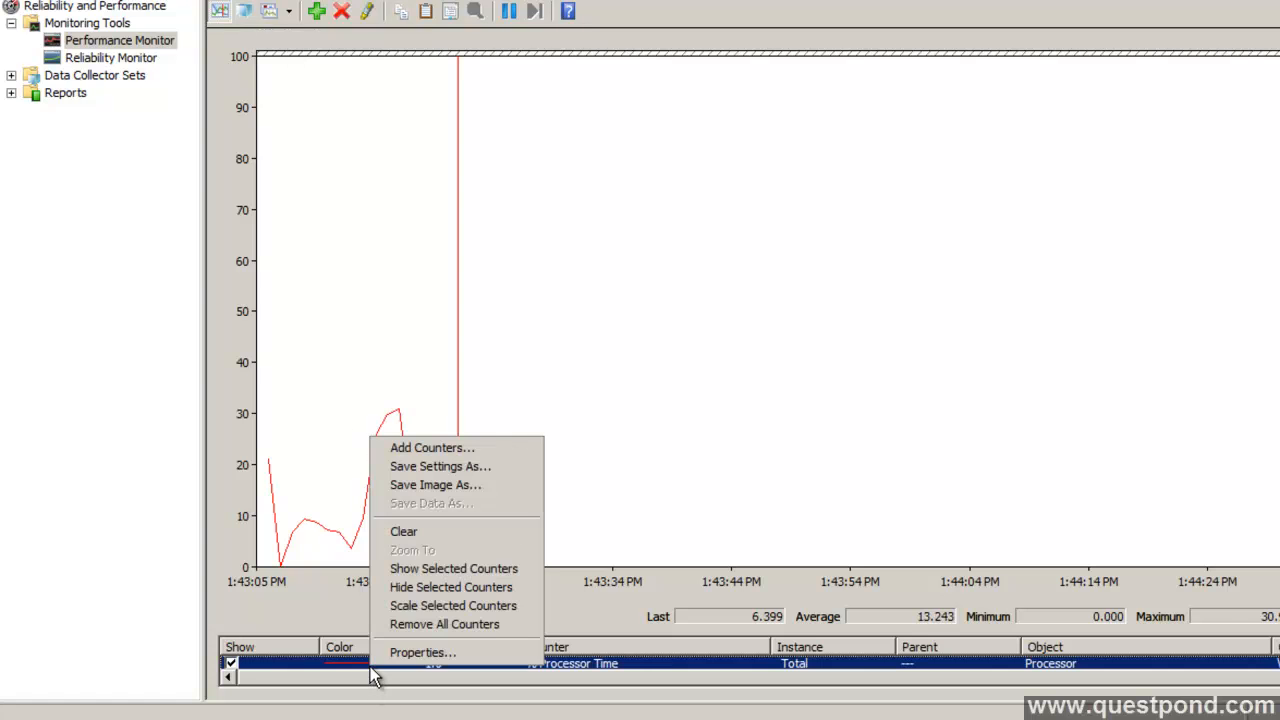
left_click(404, 532)
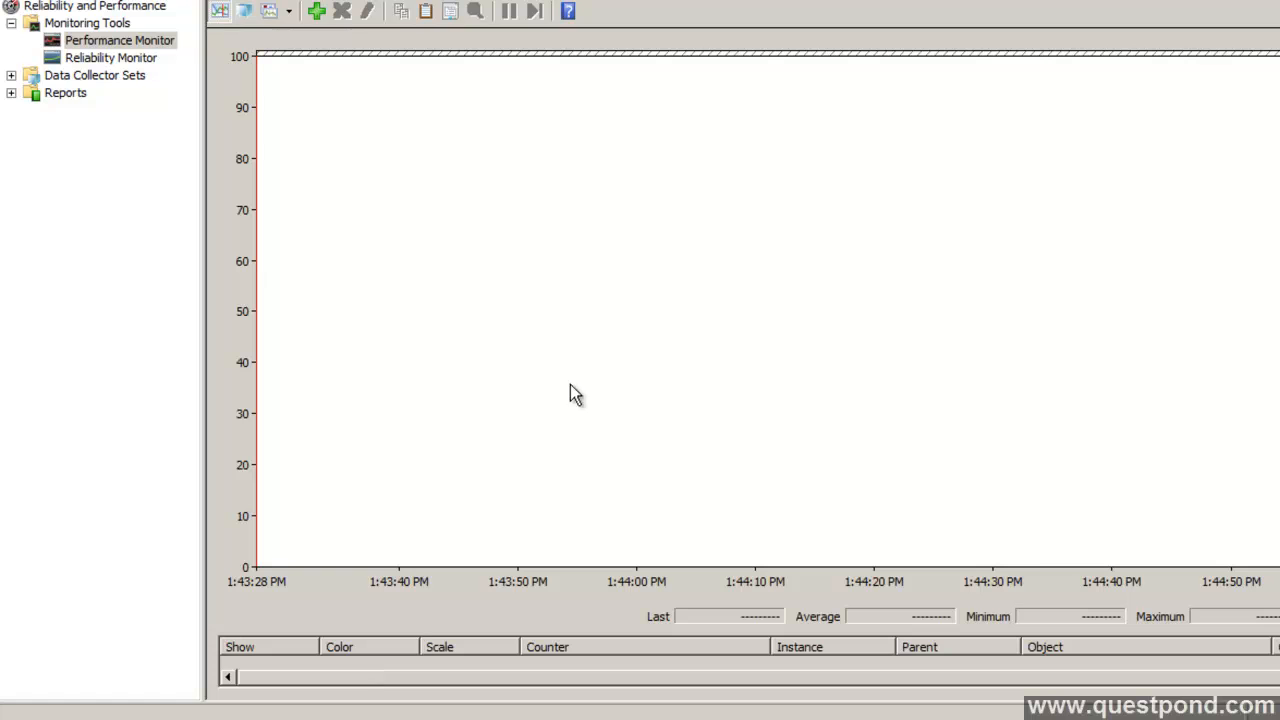
right_click(576, 392)
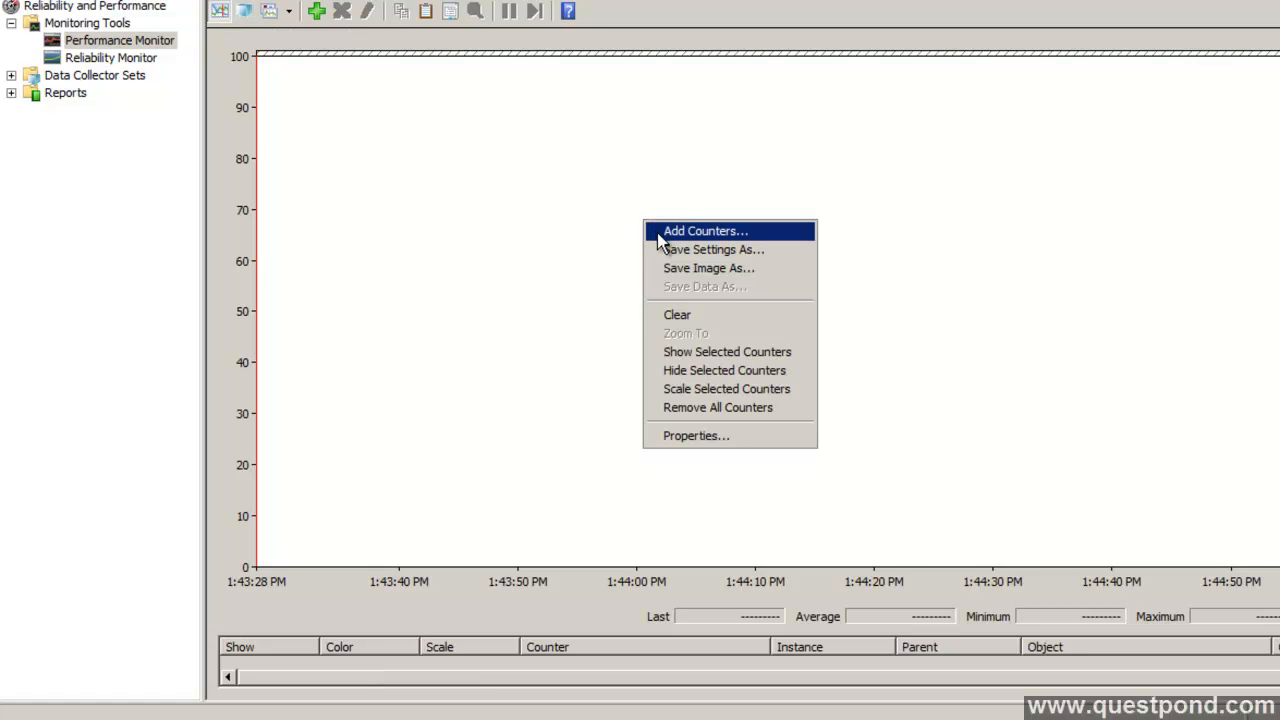
left_click(704, 232)
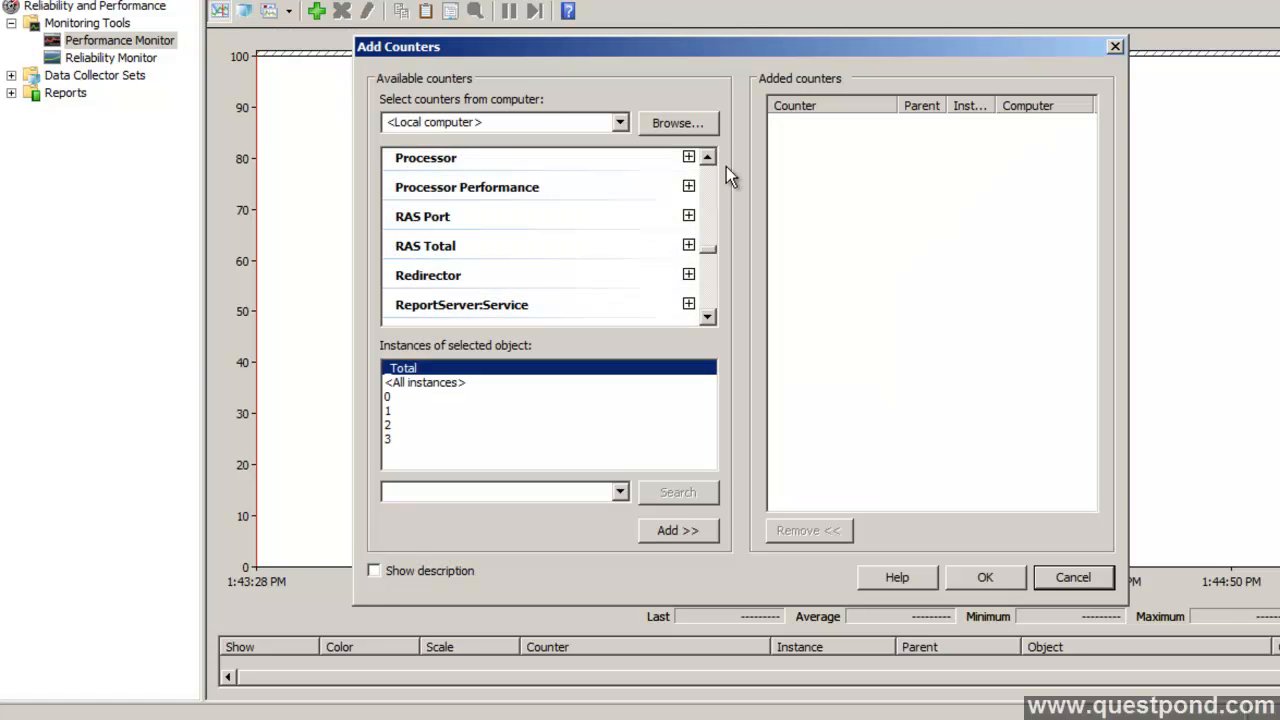
mouse_move(678, 248)
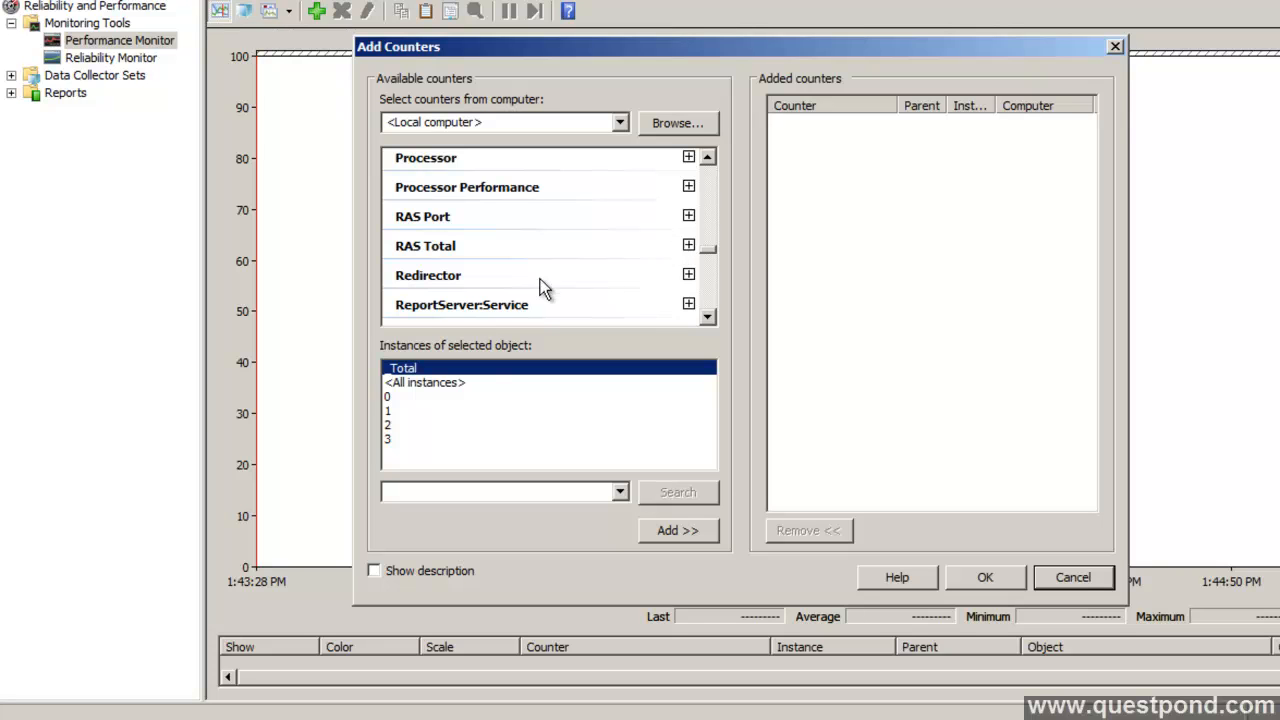
mouse_move(488, 316)
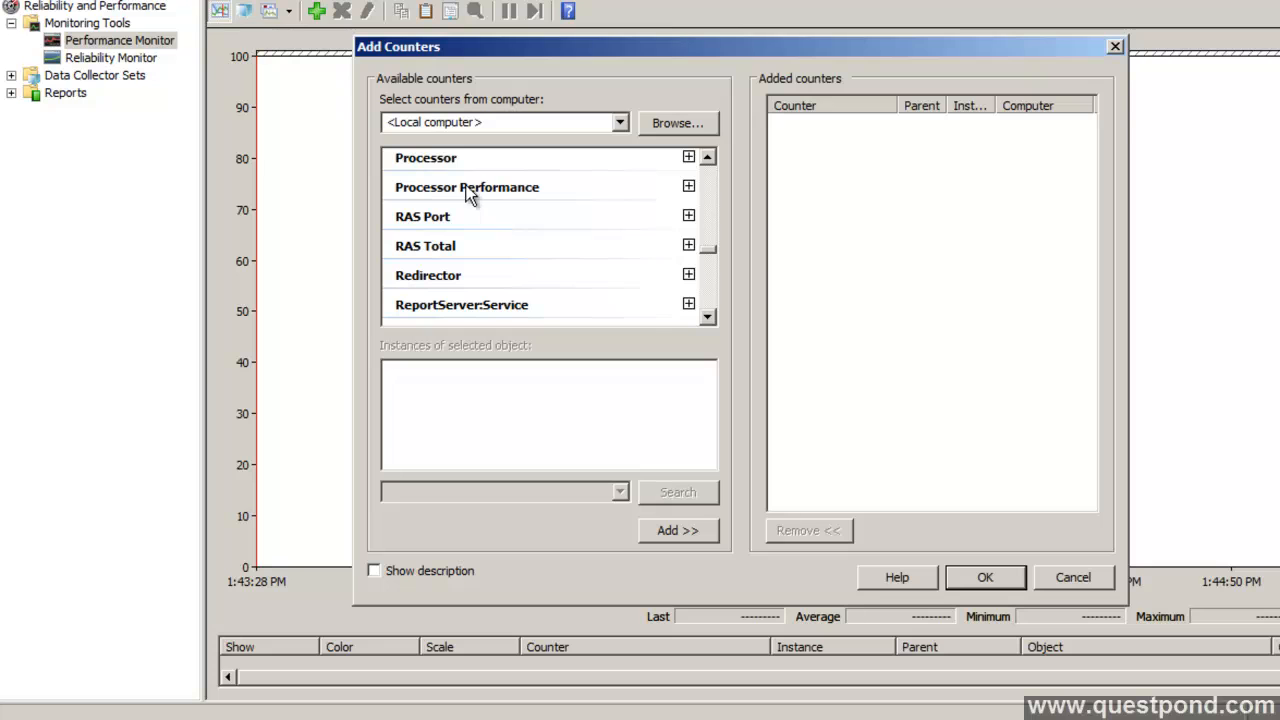
mouse_move(550, 244)
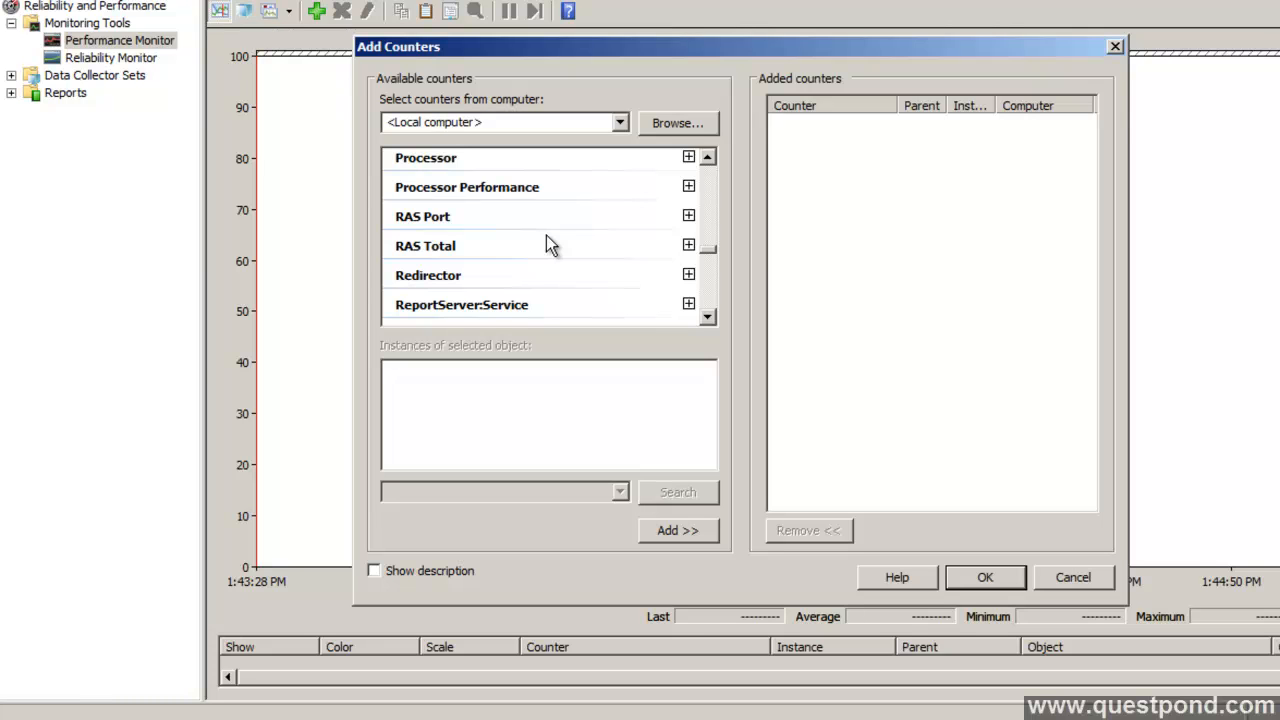
Add Page Splits/sec from SQLServer:Access Methods to the chosen counters.
scroll("down", 3)
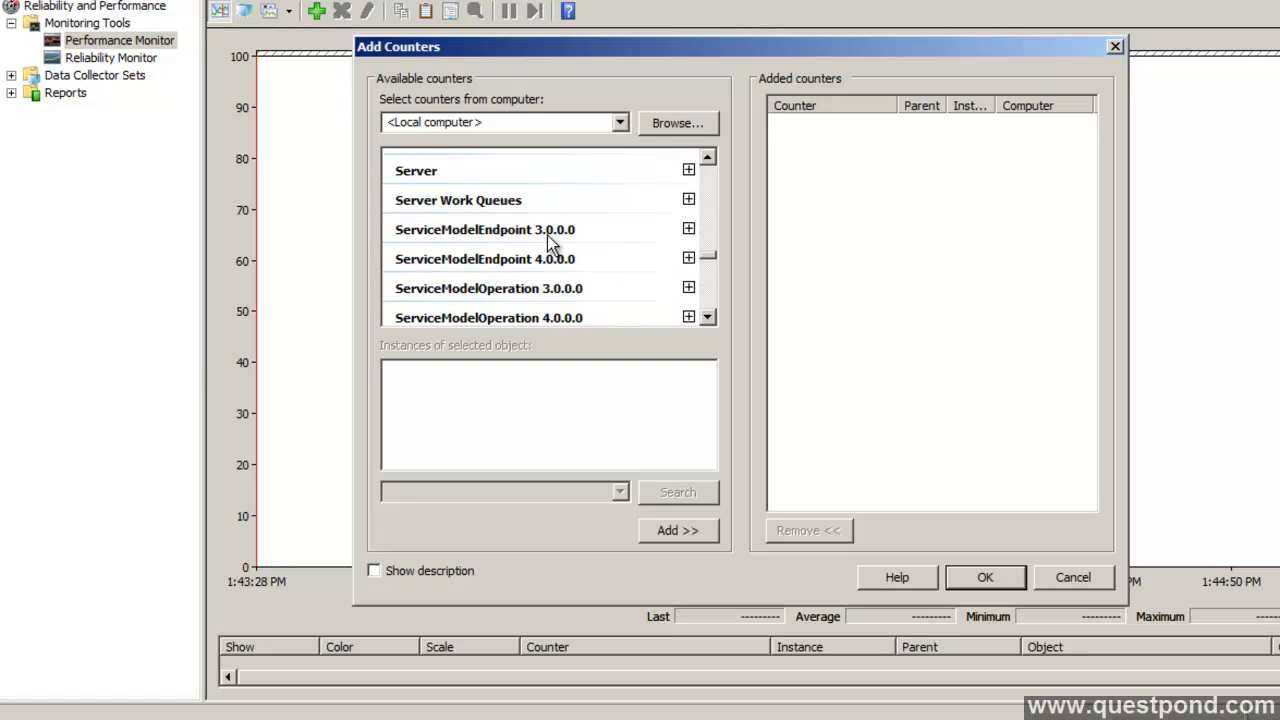
scroll("down", 3)
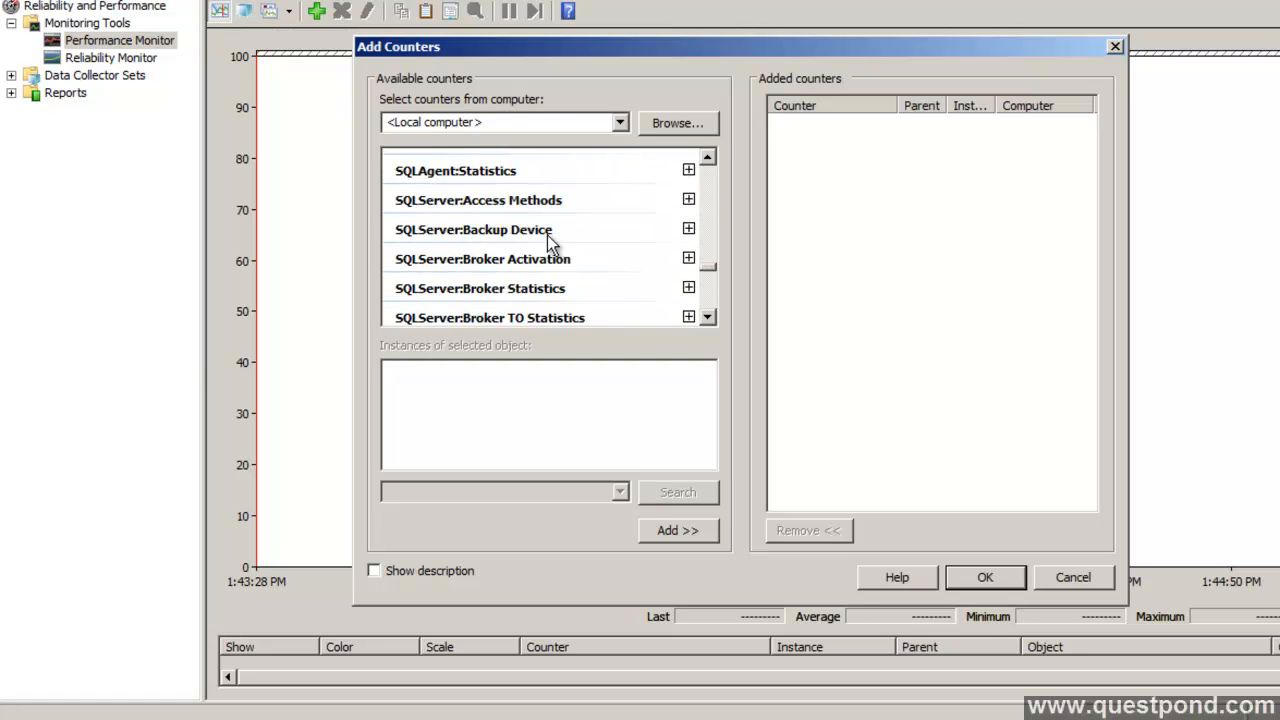
mouse_move(564, 204)
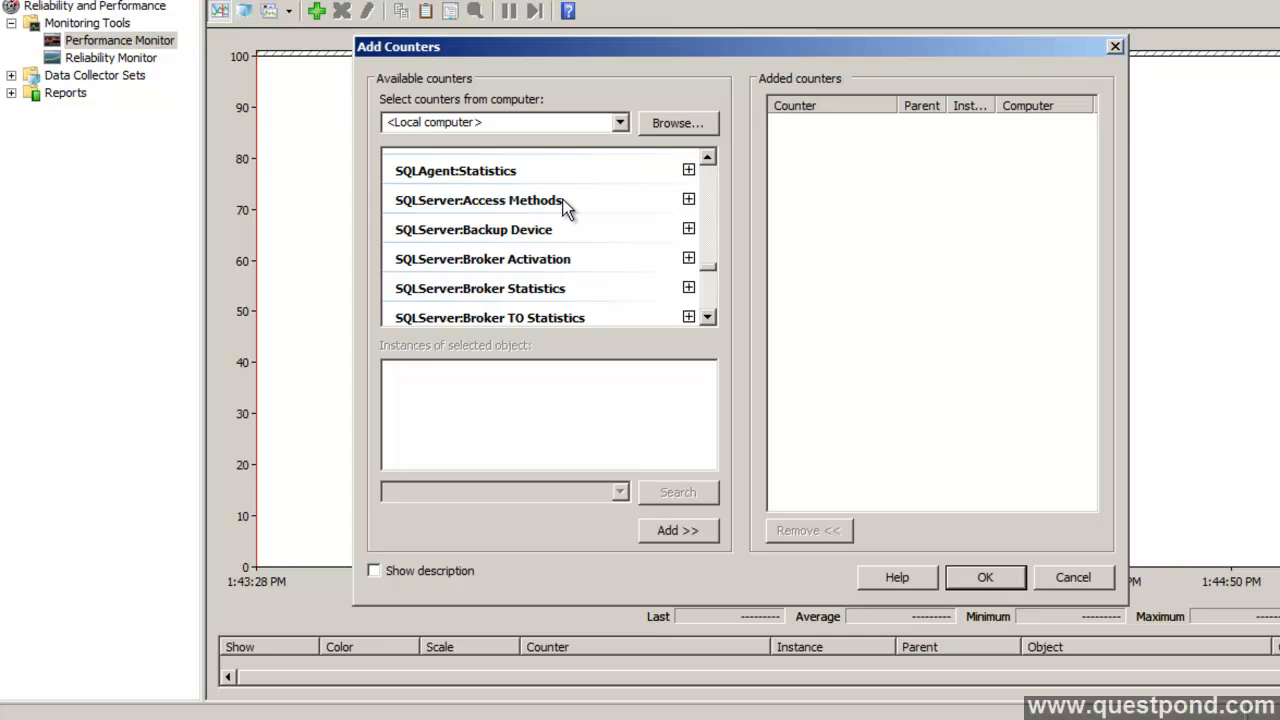
mouse_move(538, 222)
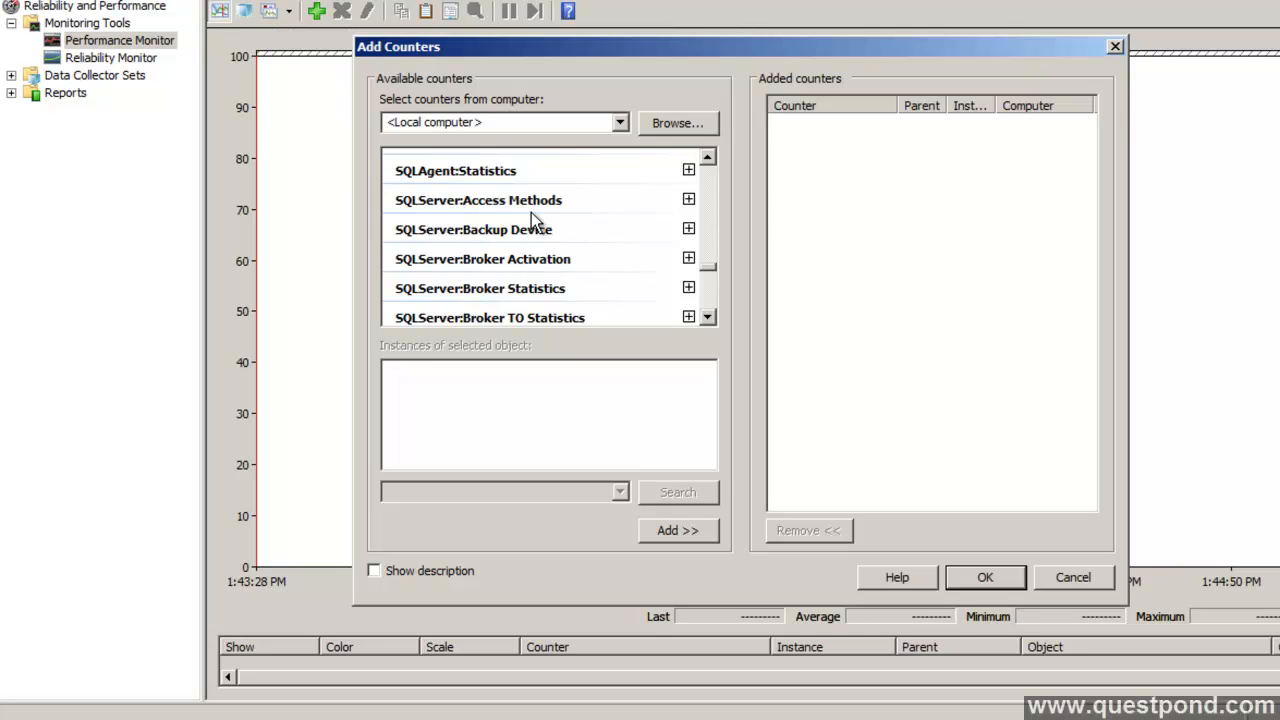
left_click(688, 200)
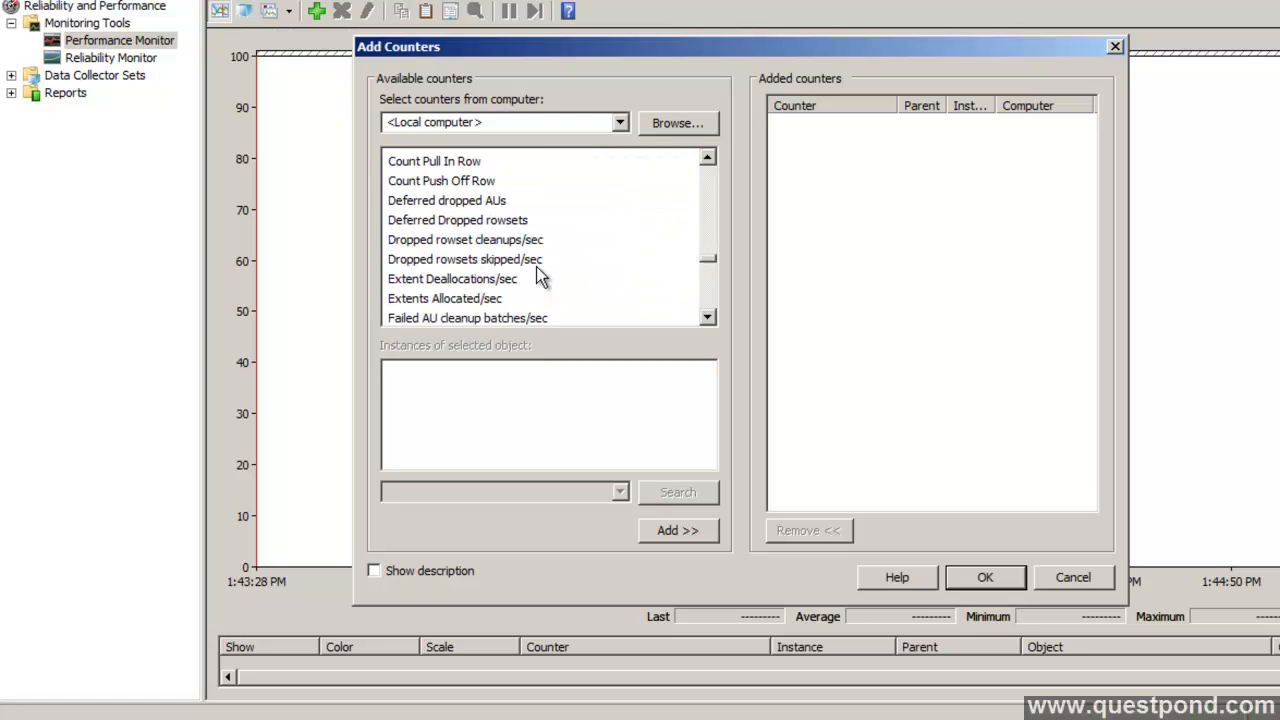
scroll("down", 3)
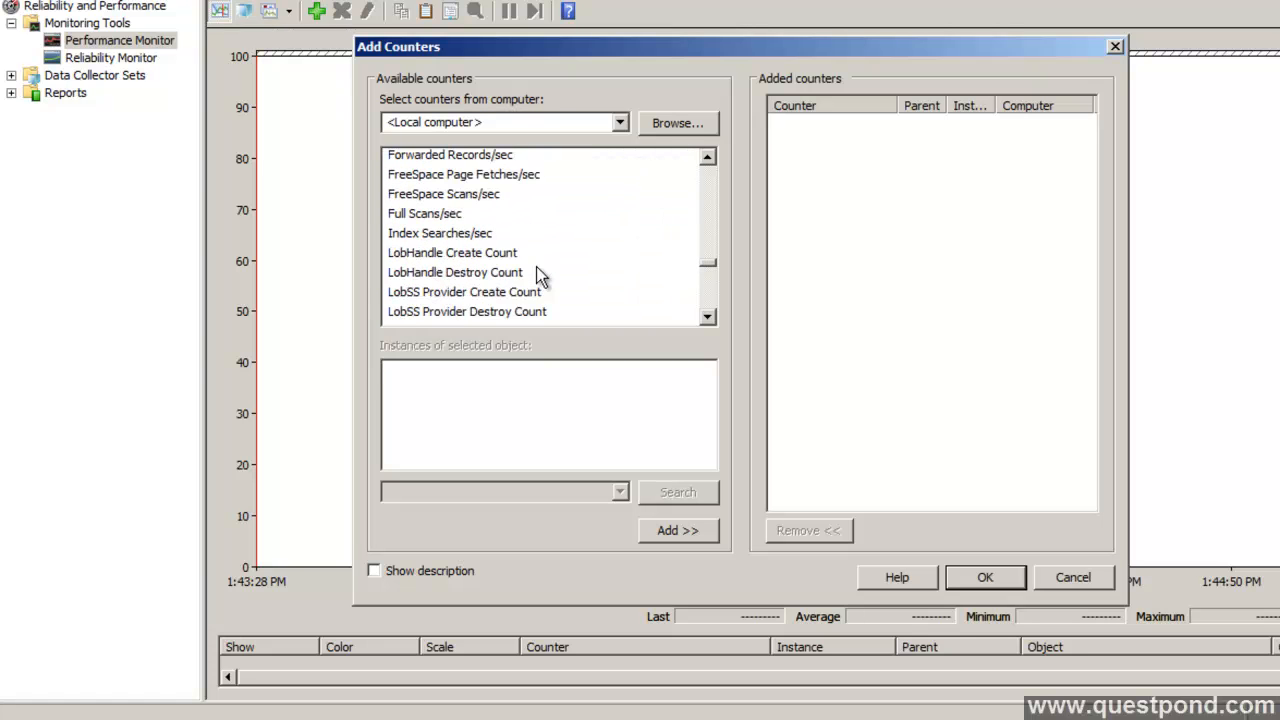
left_click(428, 298)
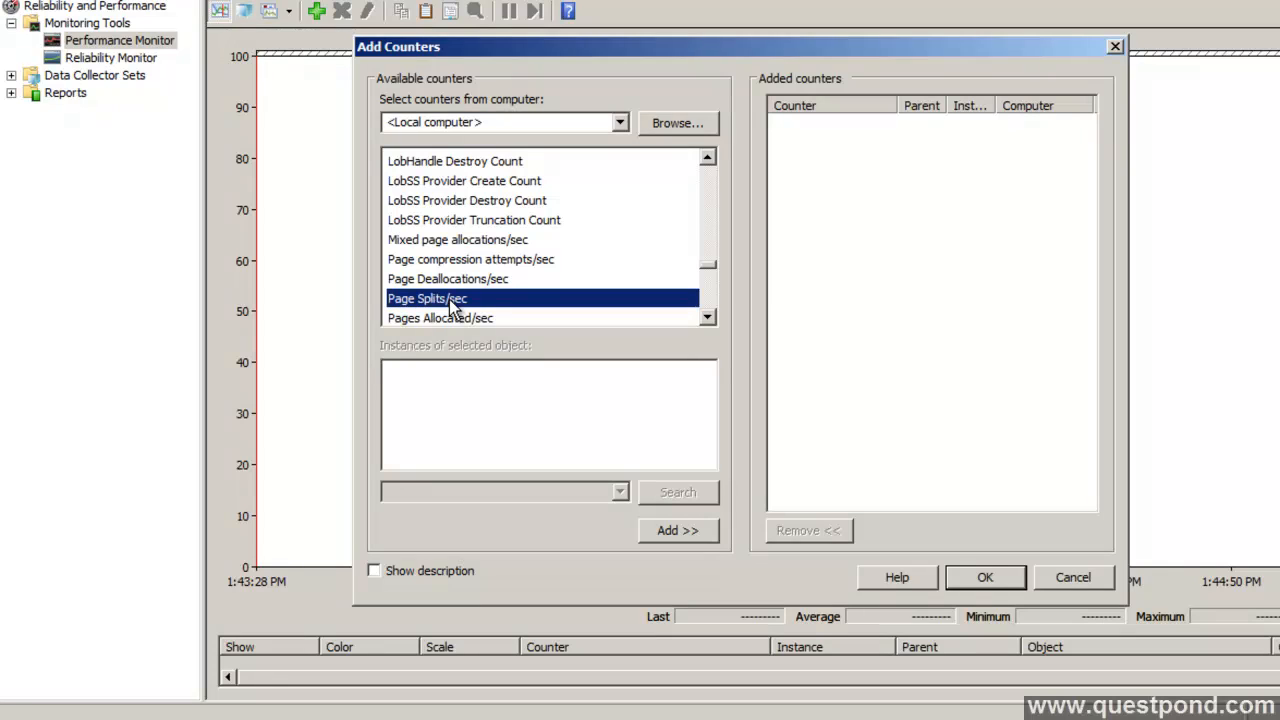
mouse_move(400, 314)
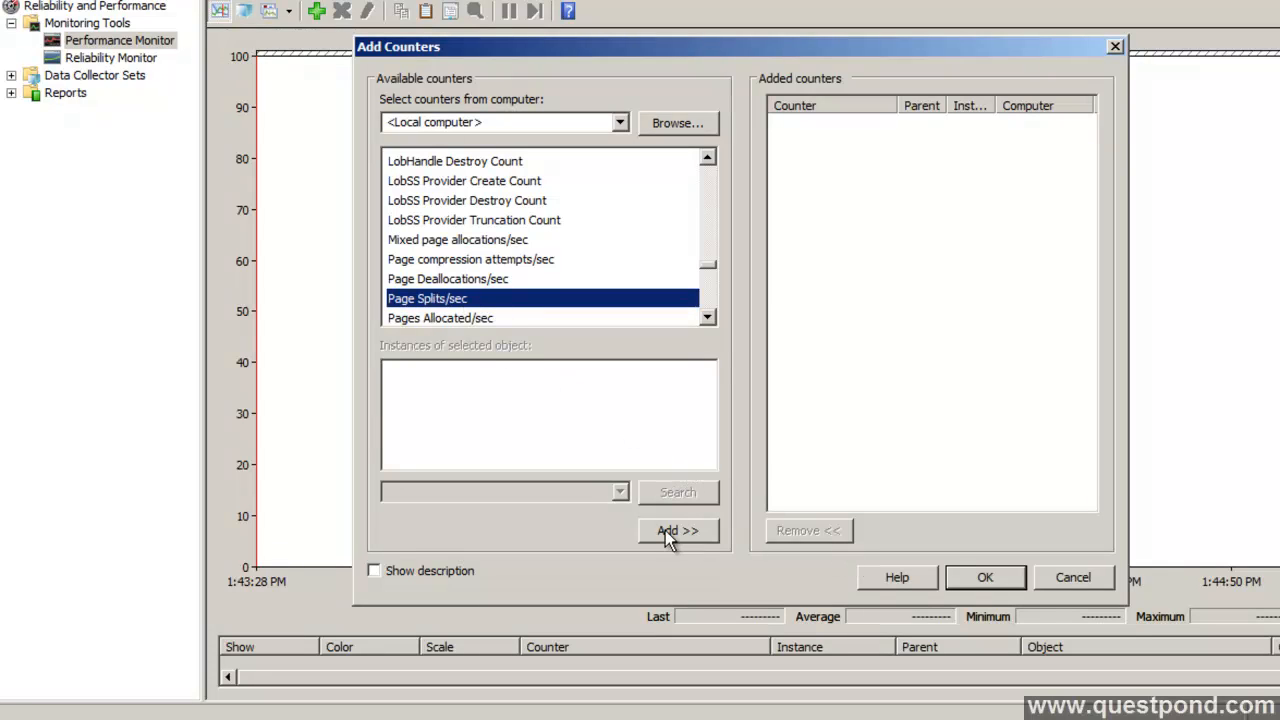
left_click(676, 530)
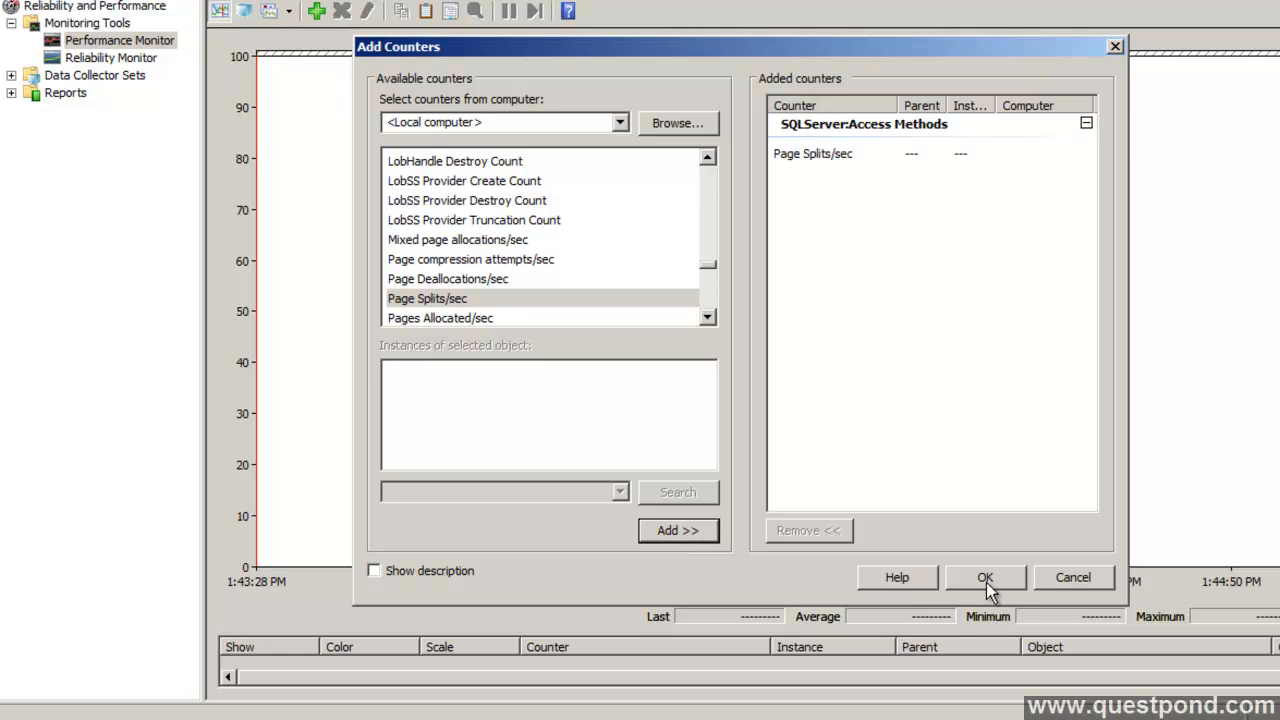
Graph Page Splits/sec with the thickest line width and a scale of 1,000.
left_click(984, 576)
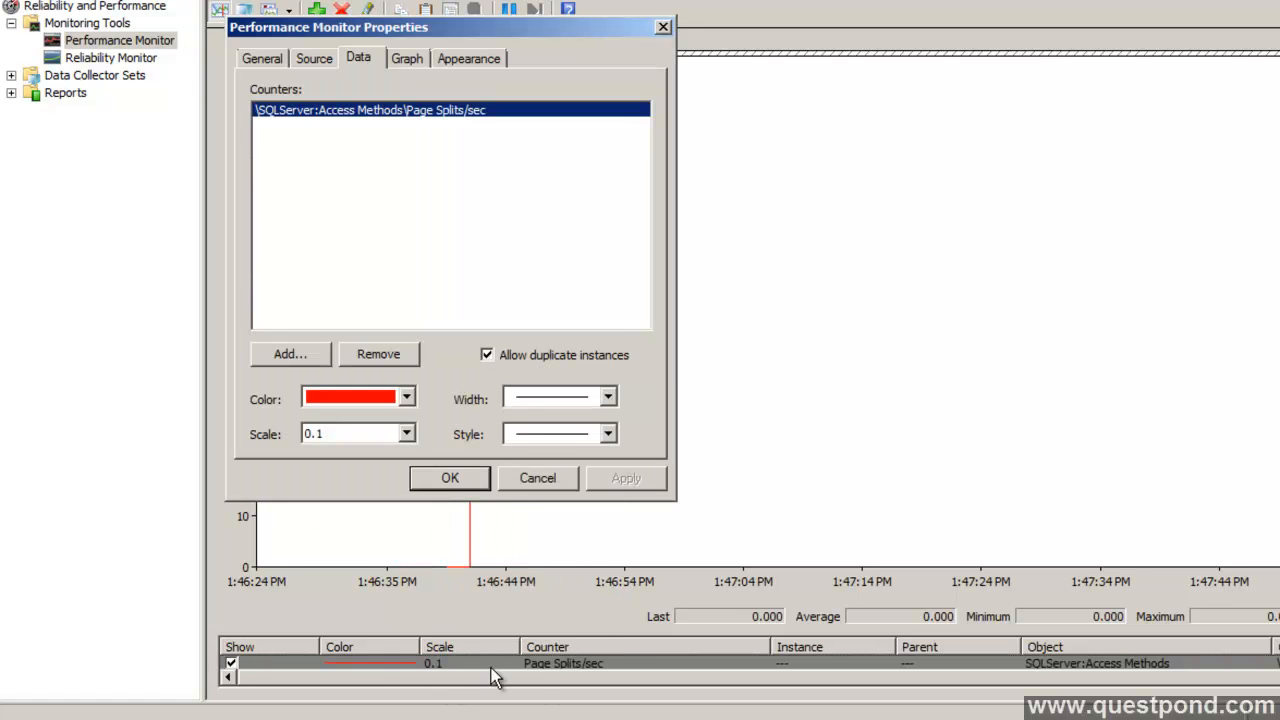
left_click(608, 432)
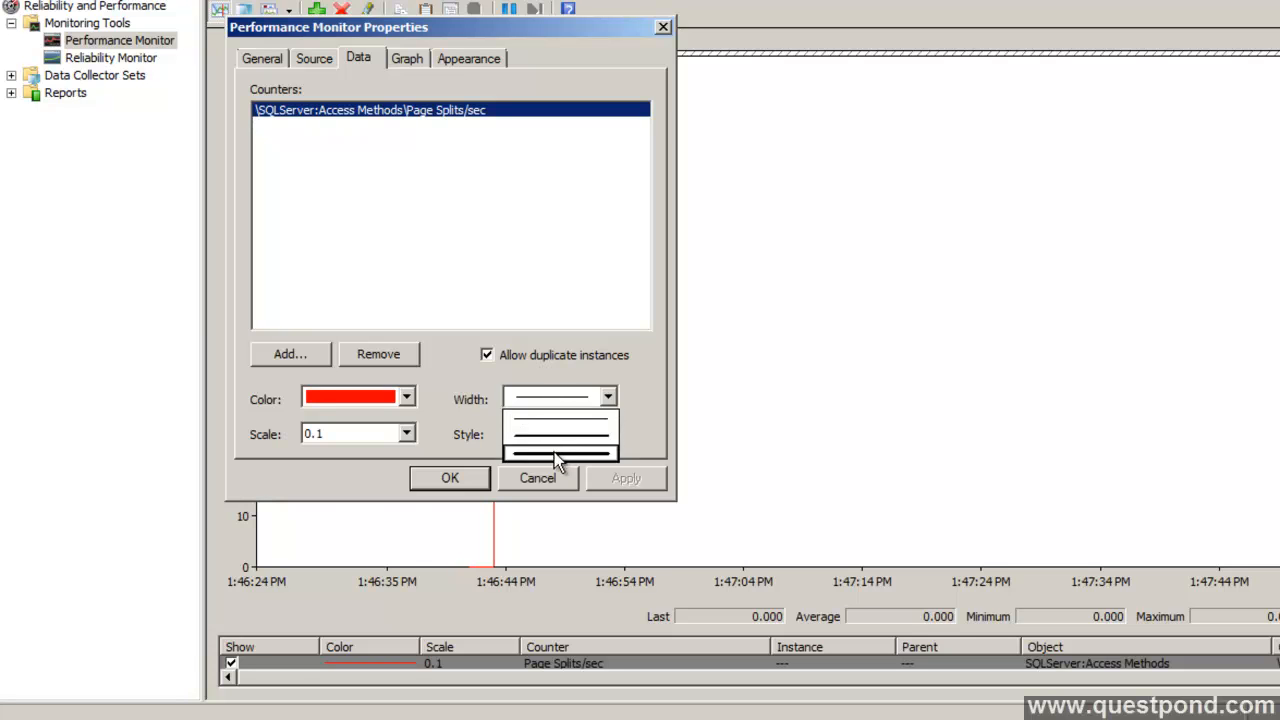
left_click(406, 432)
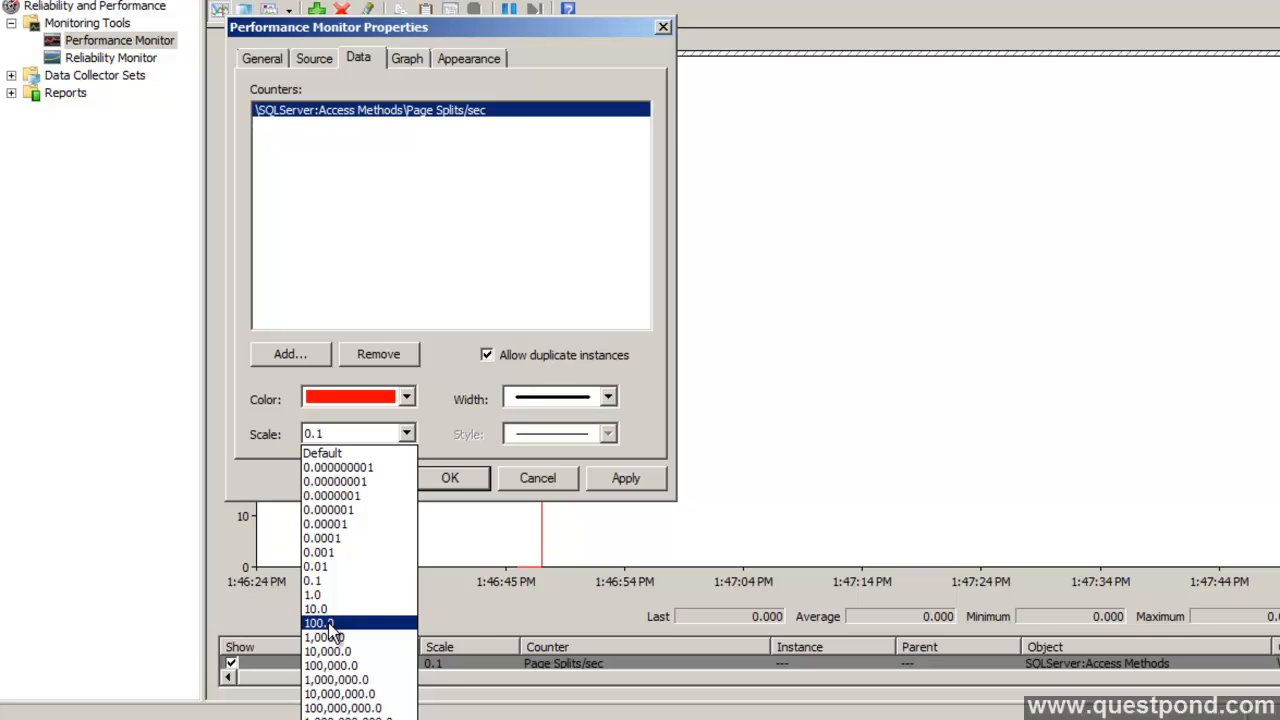
left_click(318, 622)
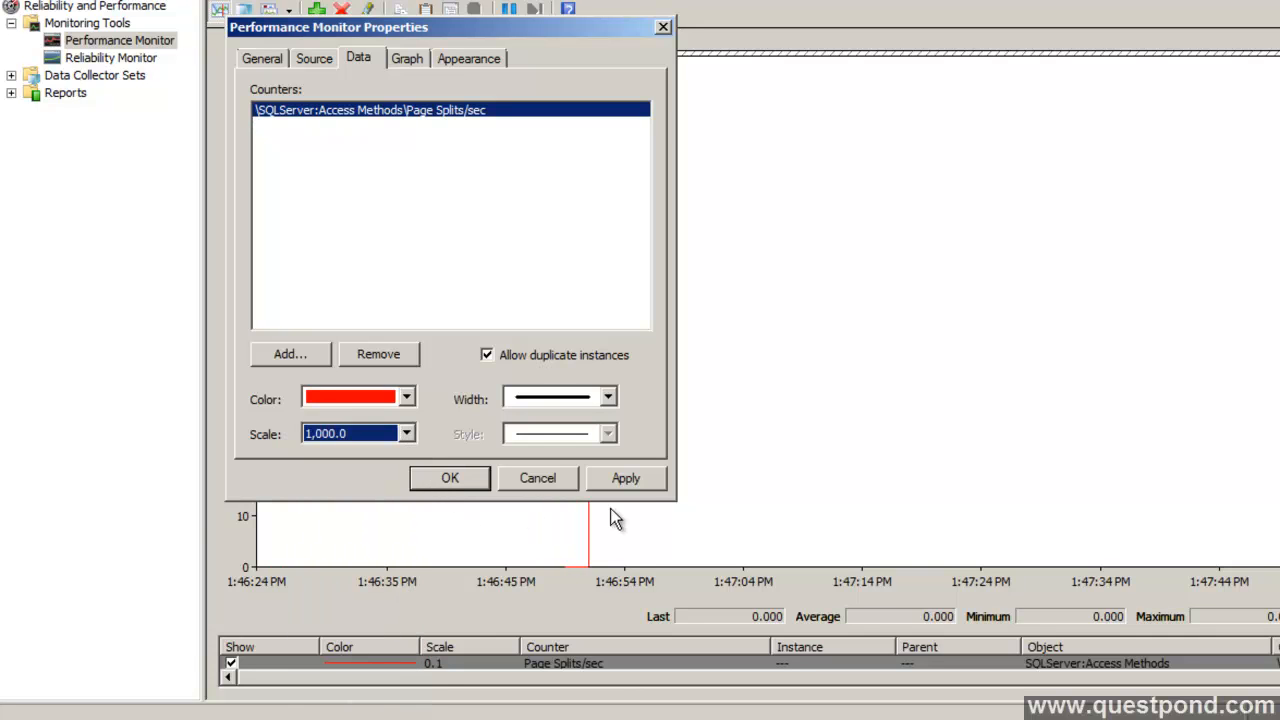
Apply the counter properties and type new MyData values such as 'six' and 'seven' into MyTable.
left_click(448, 476)
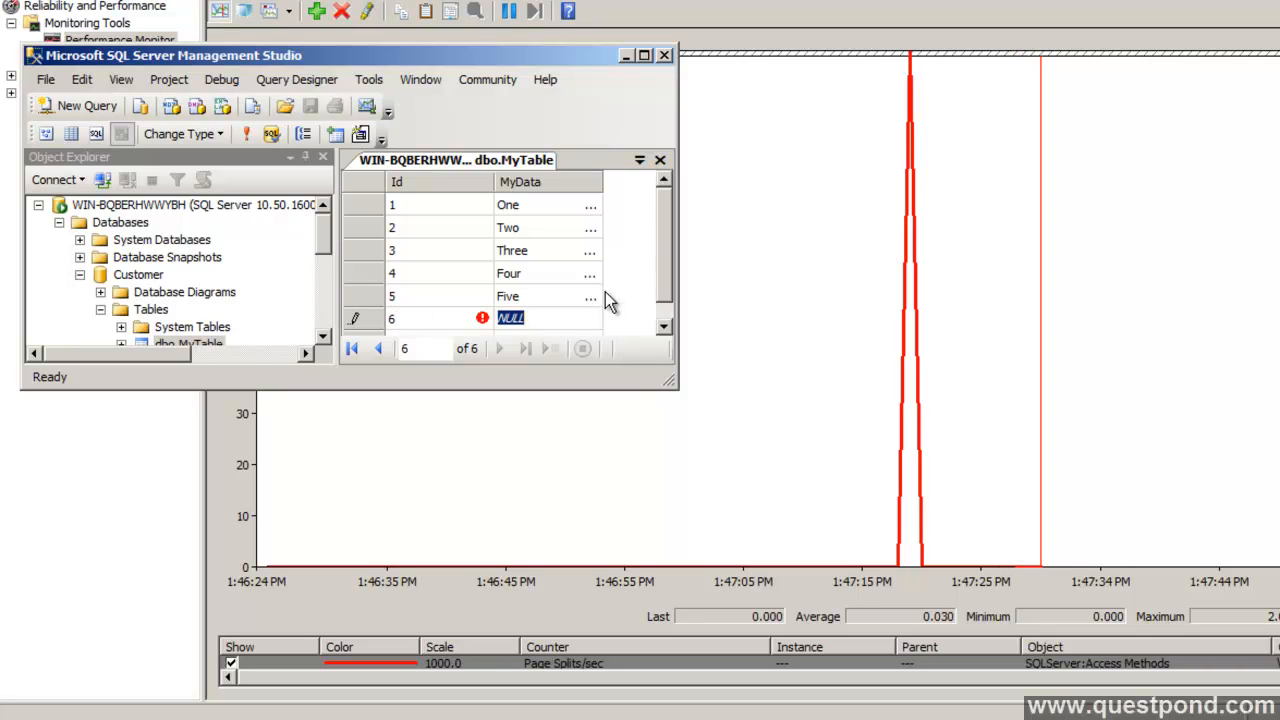
type("six")
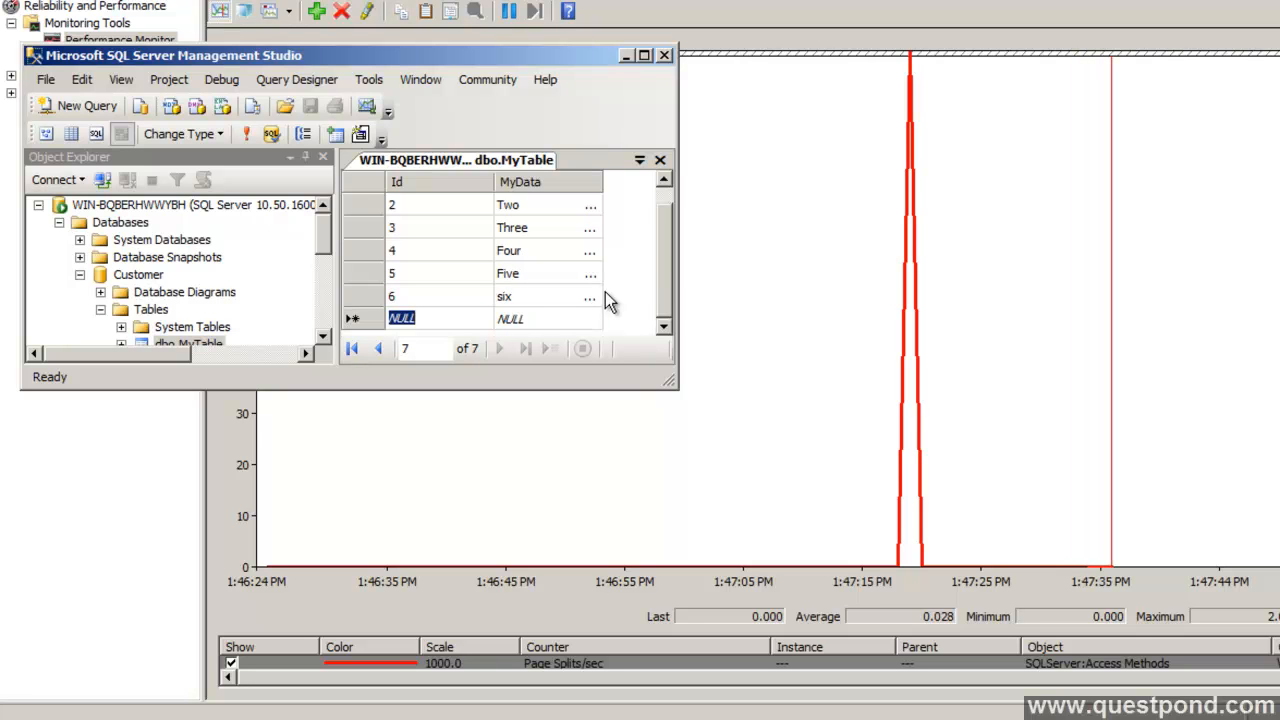
type("seven")
type("sdf")
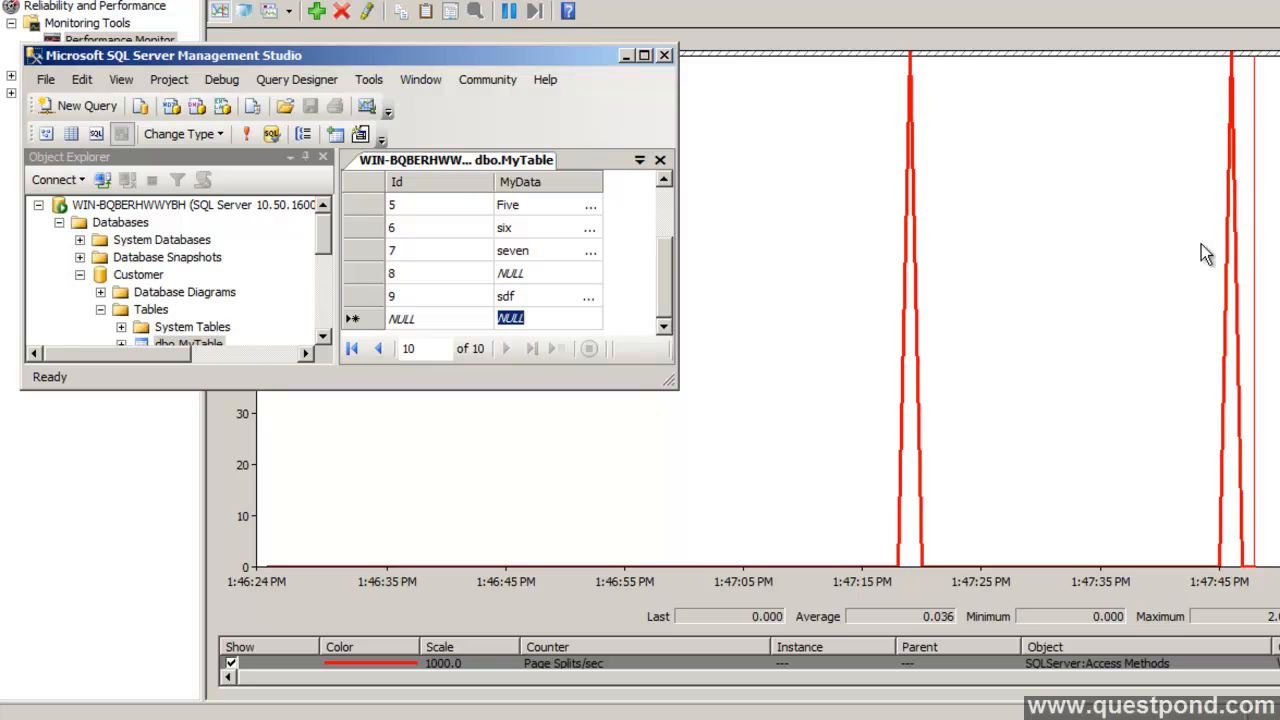
mouse_move(1182, 284)
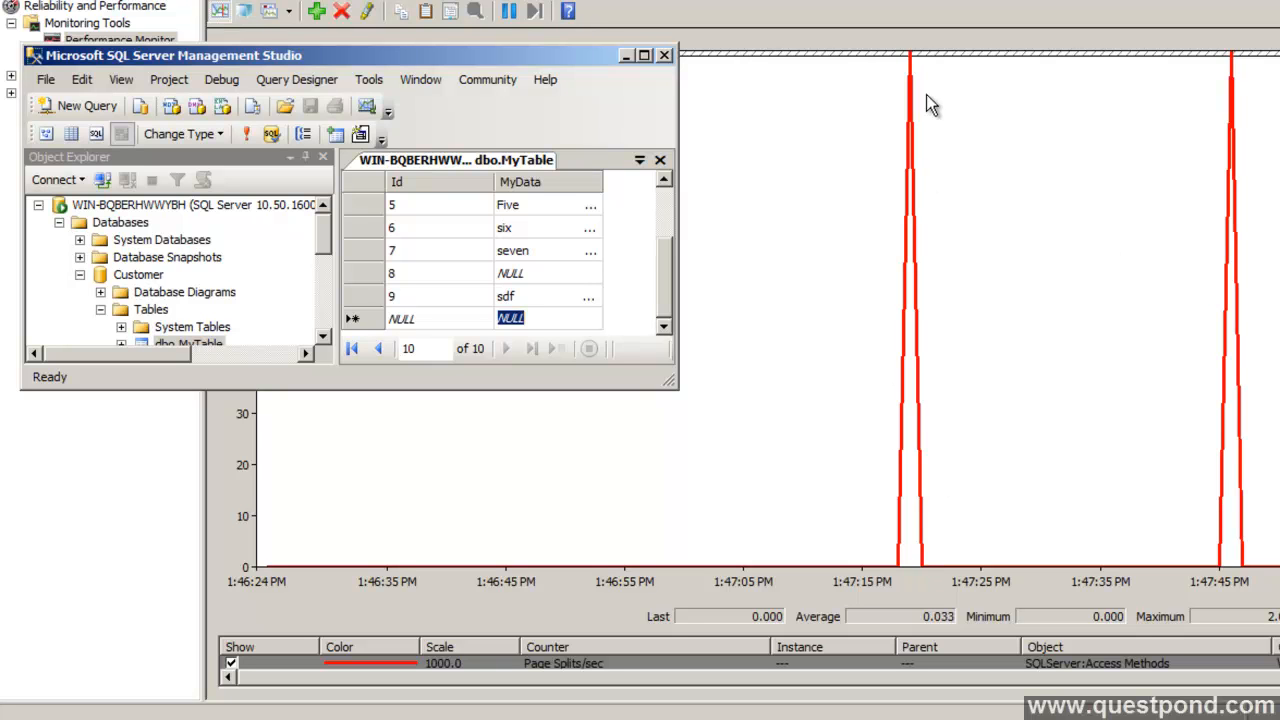
mouse_move(918, 528)
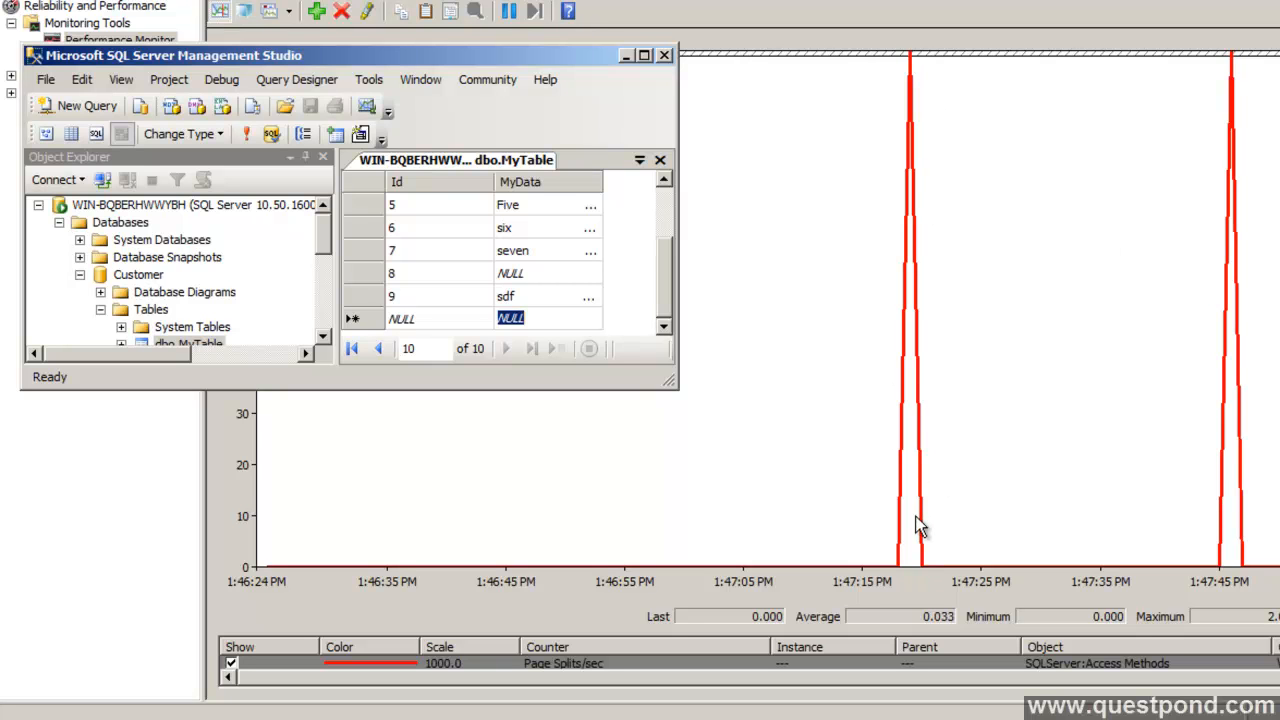